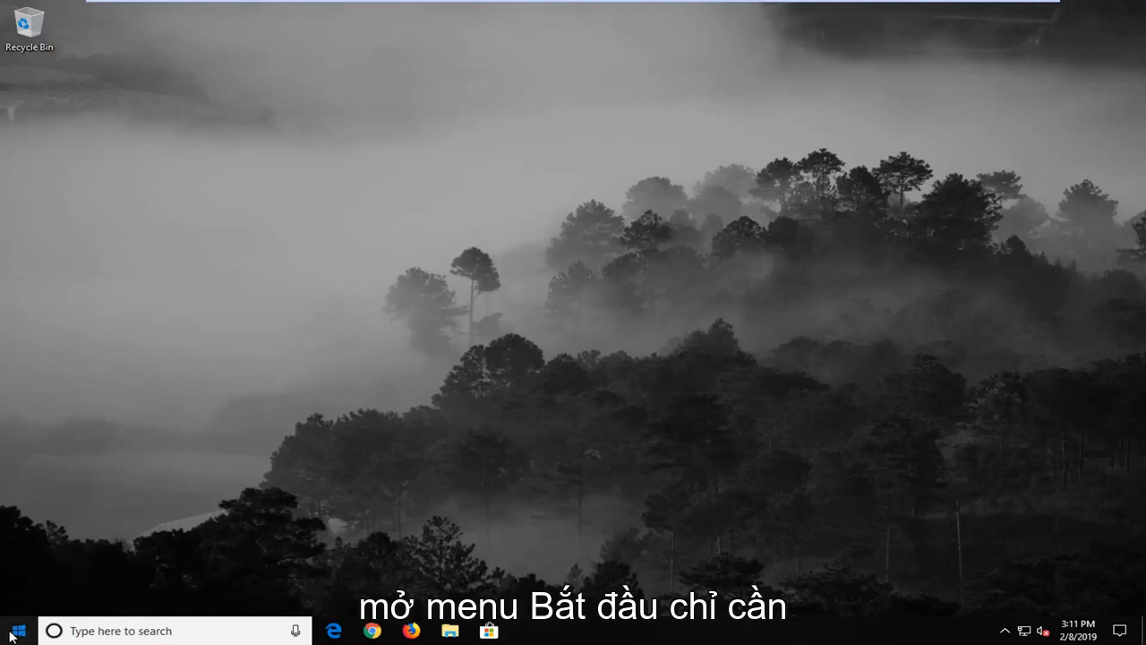
- Search the Start menu for 'regedit' and bring up Run as administrator for Registry Editor
left_click(14, 630)
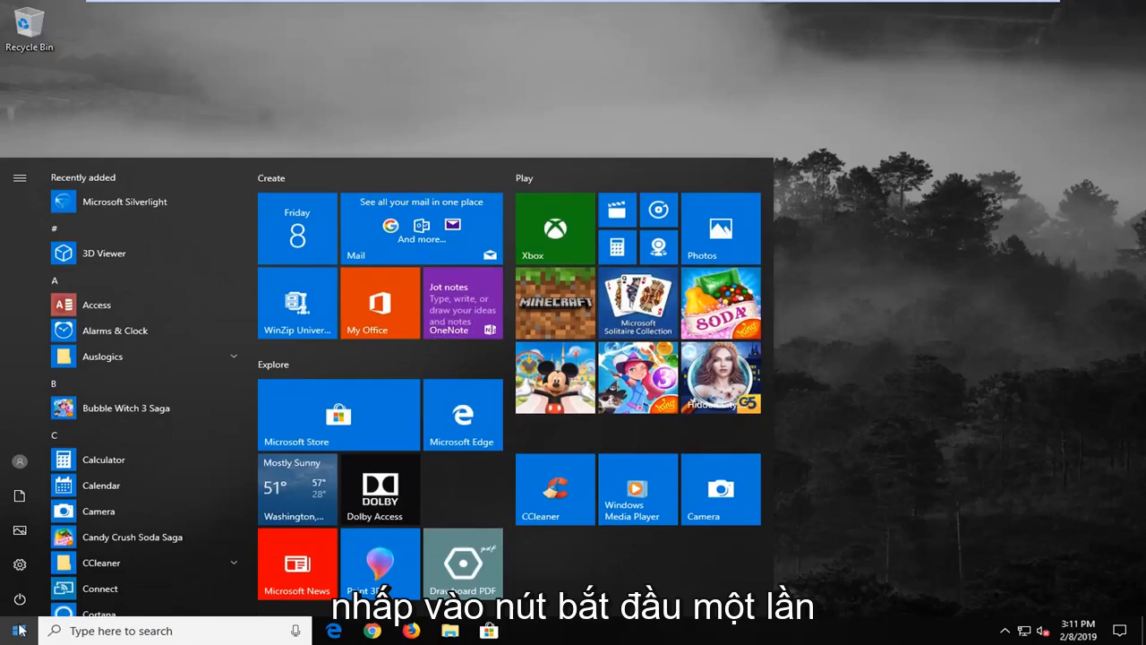
type("regedit")
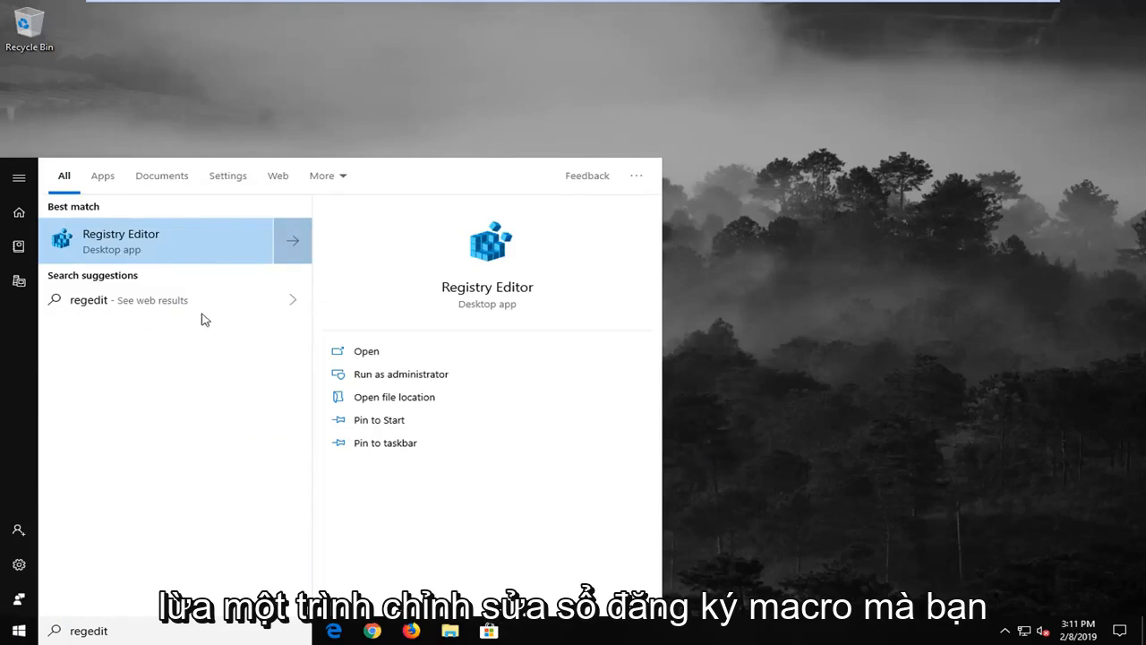
right_click(122, 240)
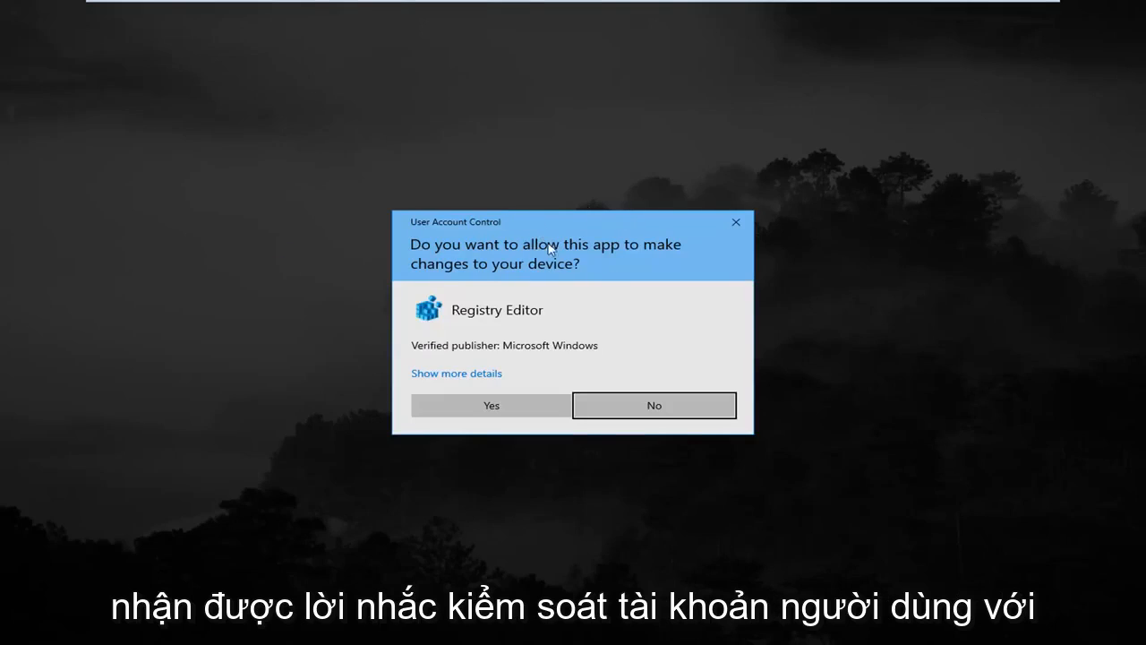
- Approve the User Account Control prompt so Registry Editor opens
left_click(490, 404)
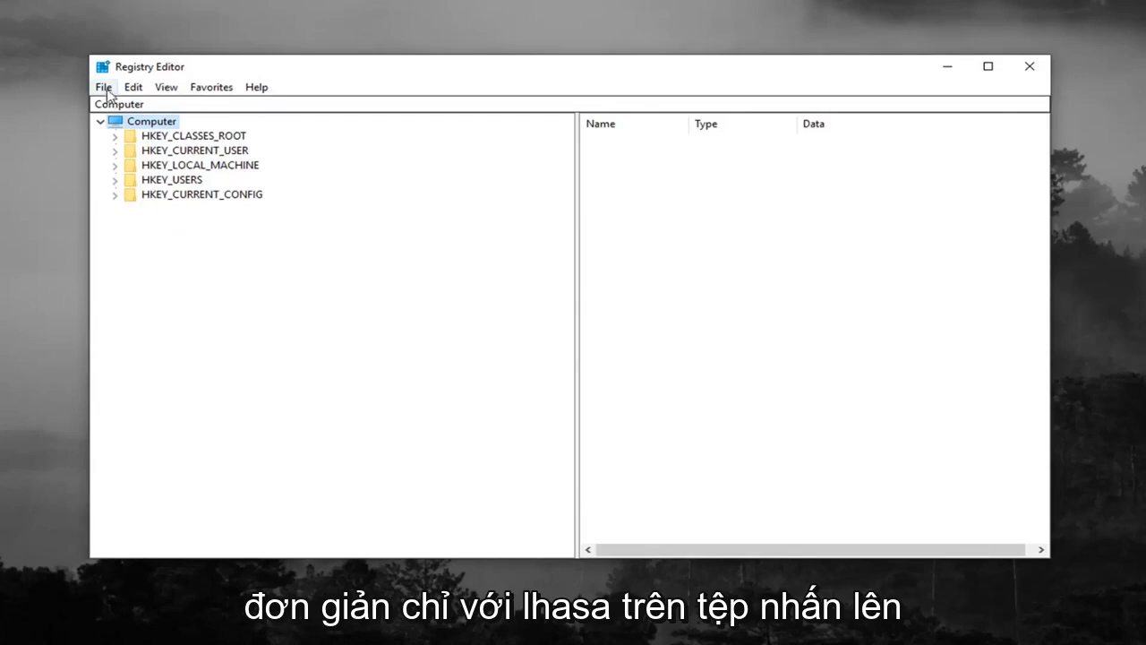
left_click(104, 86)
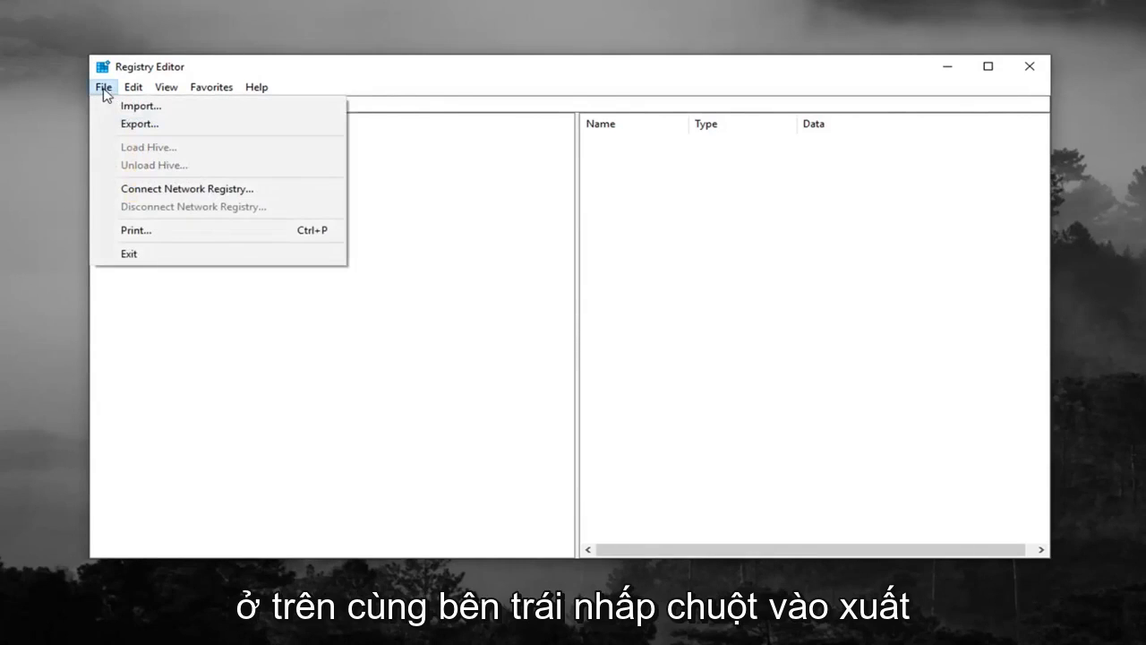
left_click(139, 124)
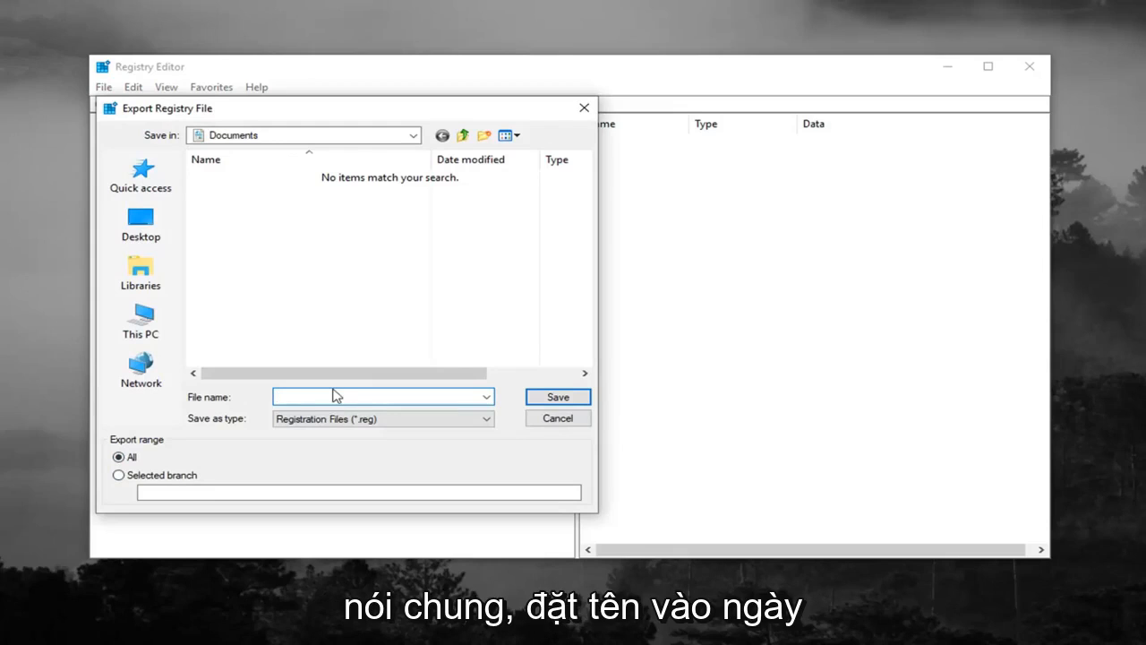
left_click(376, 396)
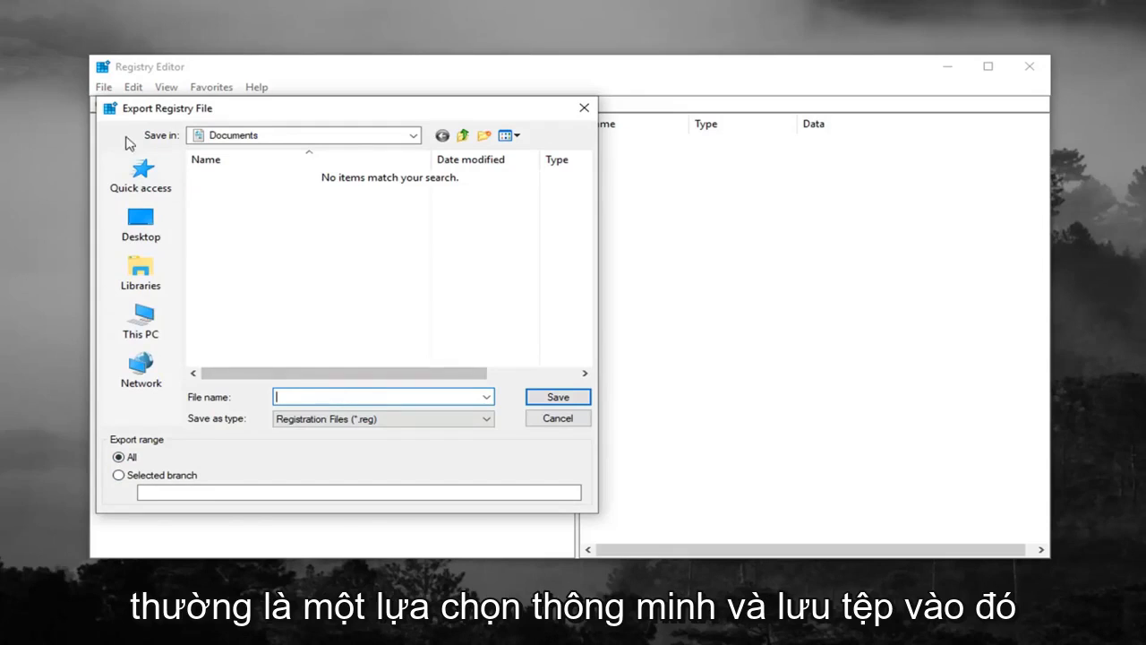
mouse_move(494, 312)
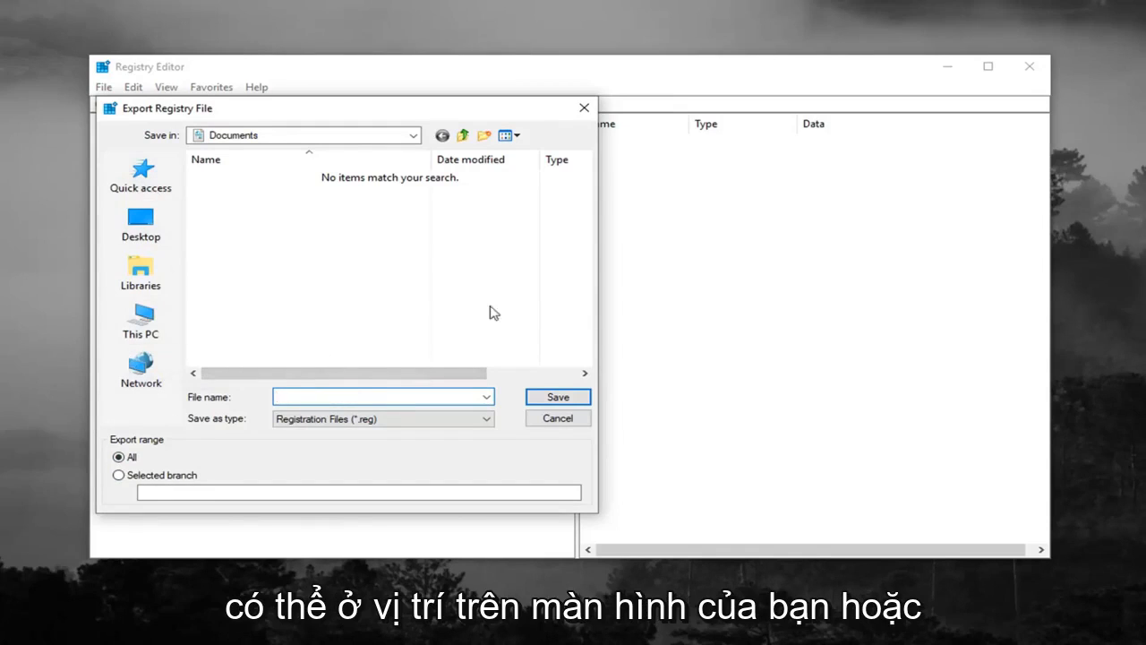
mouse_move(405, 317)
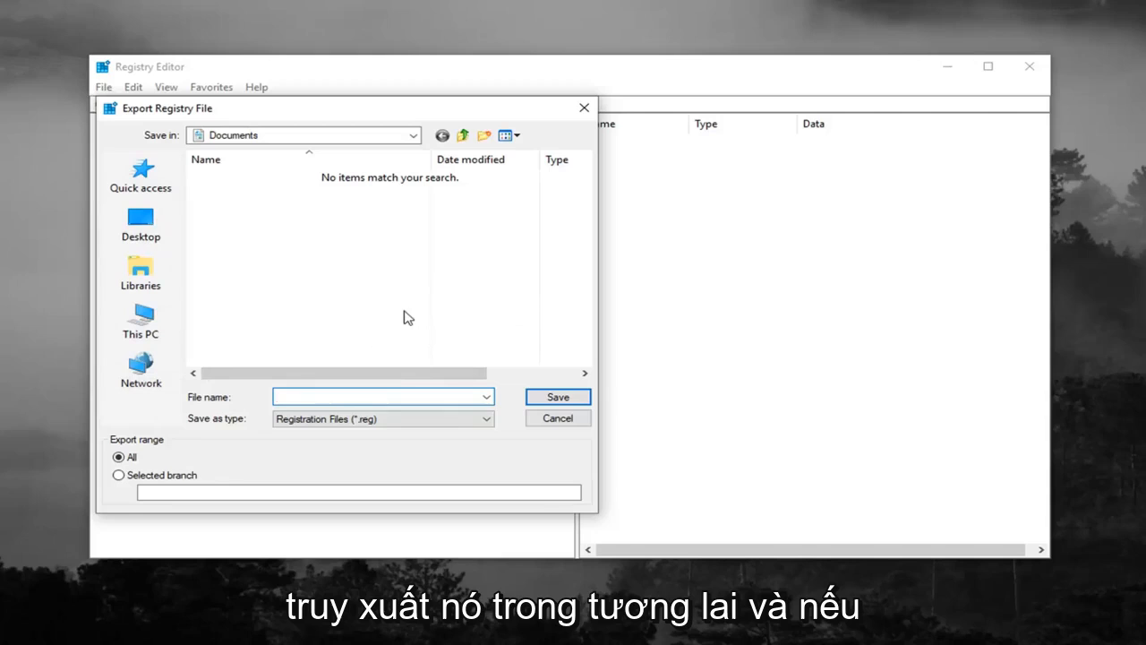
left_click(557, 419)
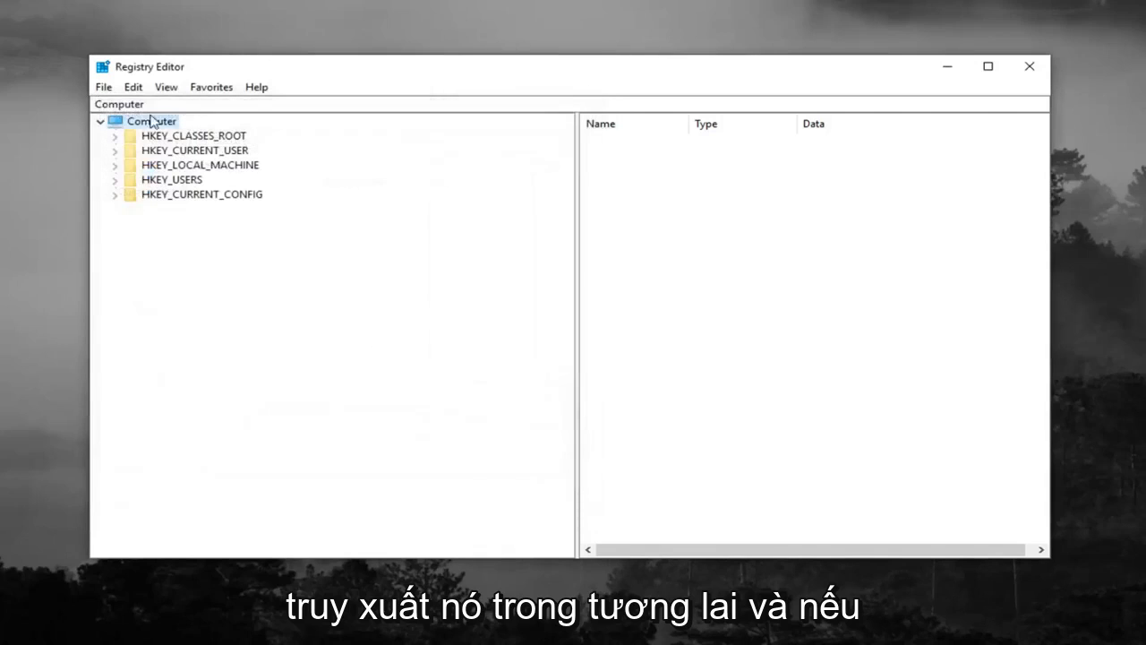
left_click(104, 86)
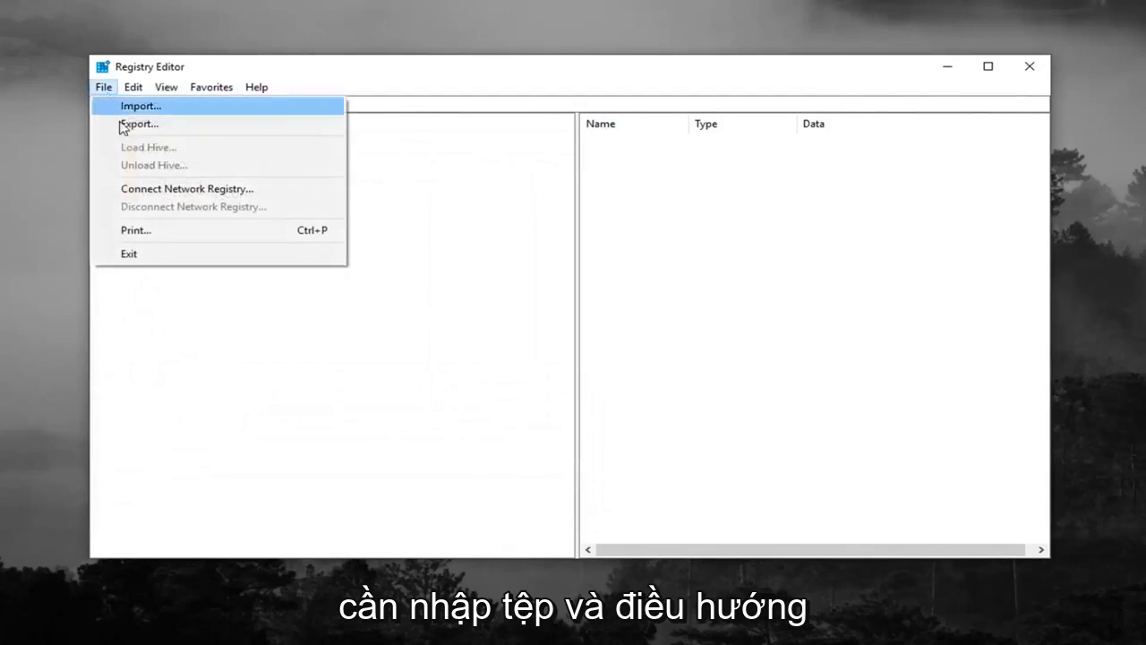
left_click(139, 106)
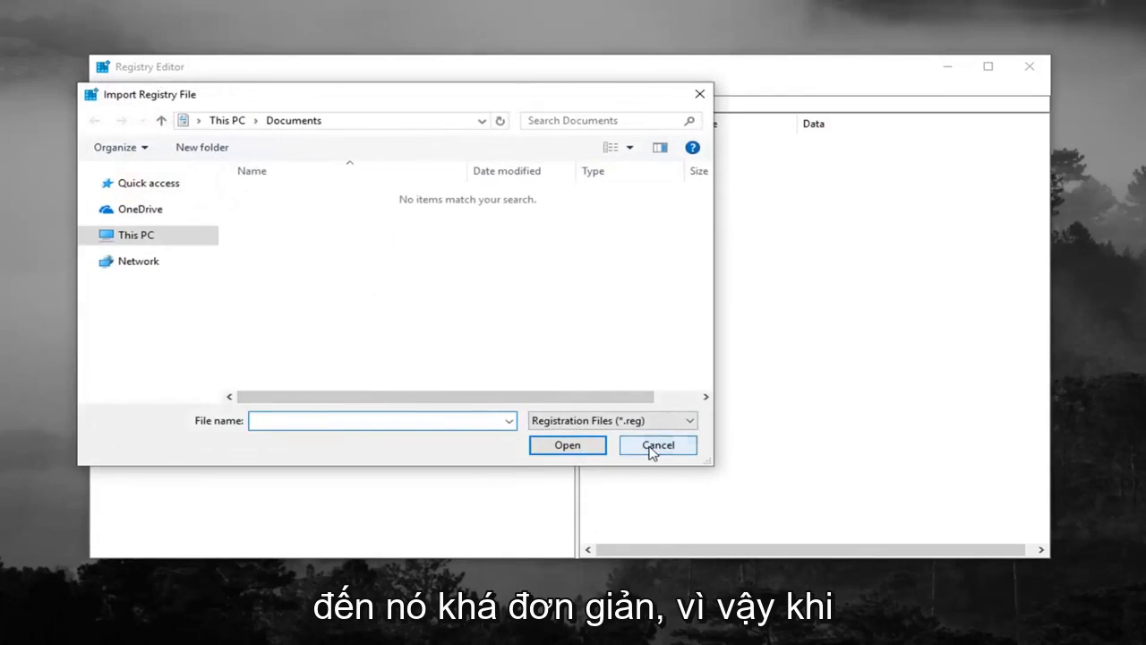
left_click(658, 444)
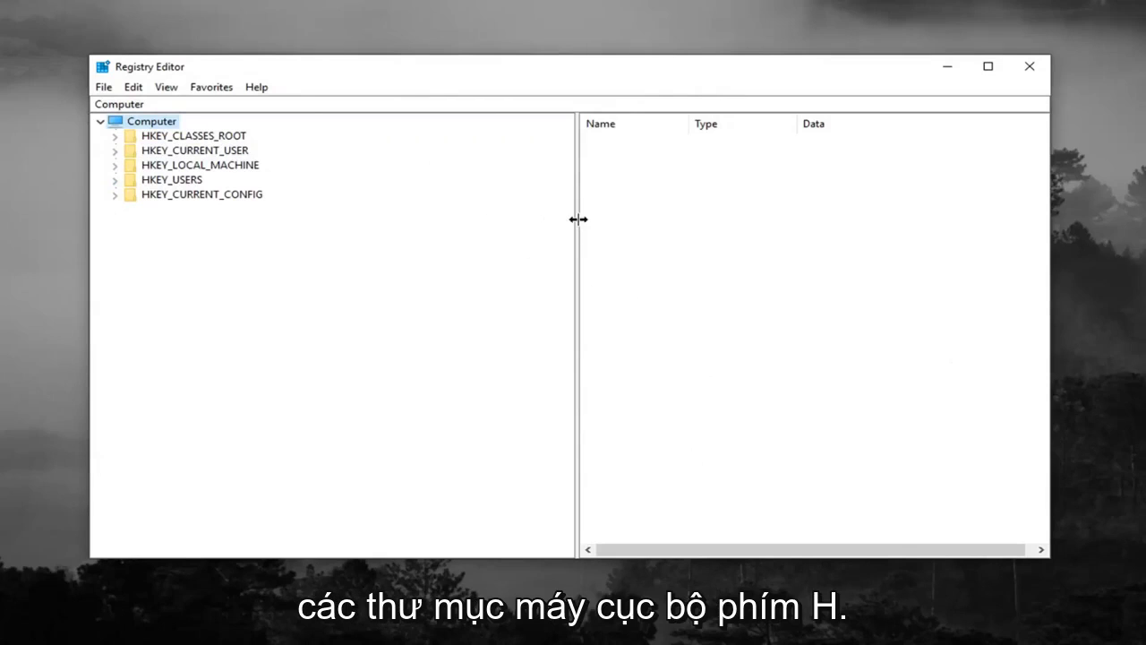
- Navigate HKEY_LOCAL_MACHINE > SYSTEM > CurrentControlSet > Control in the registry tree
left_click(201, 164)
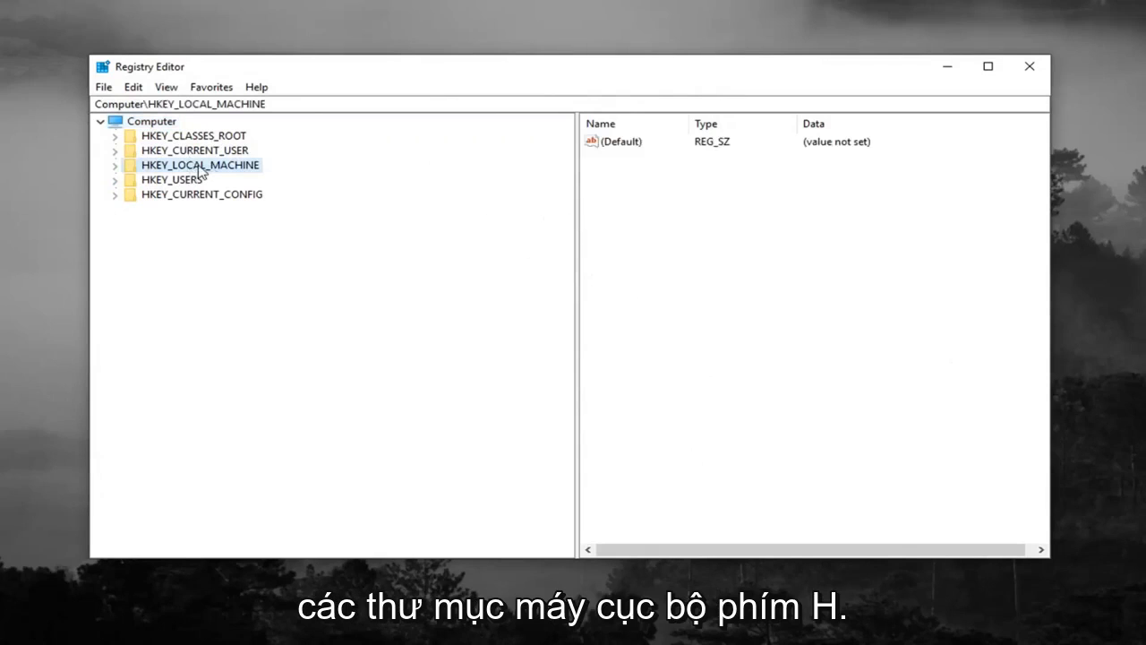
mouse_move(122, 176)
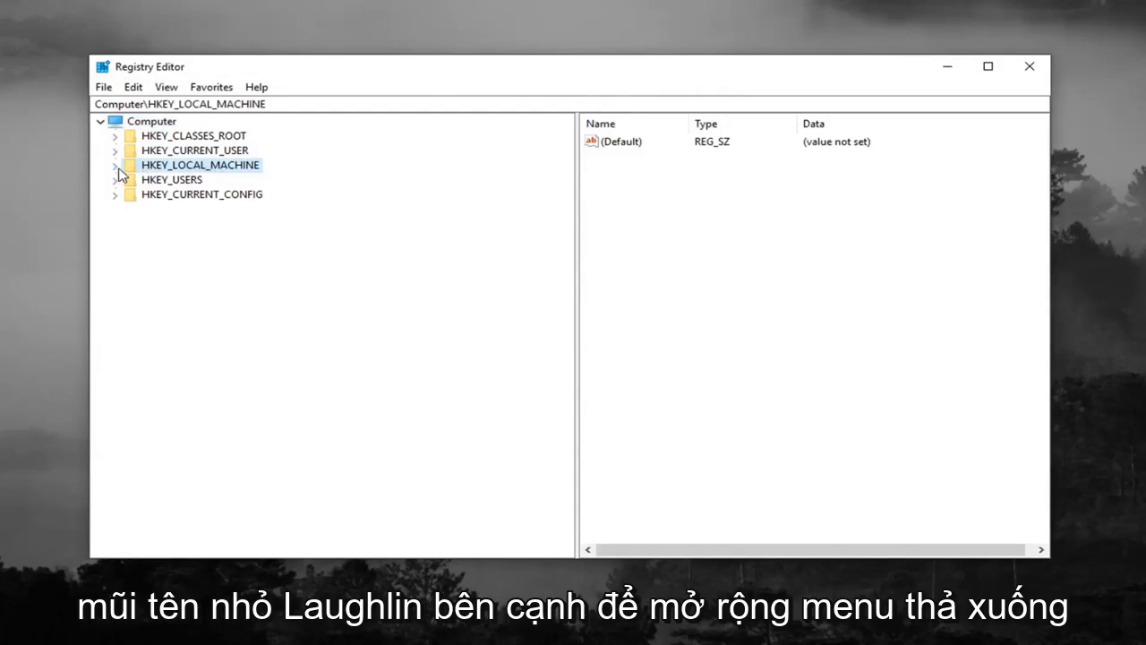
left_click(114, 165)
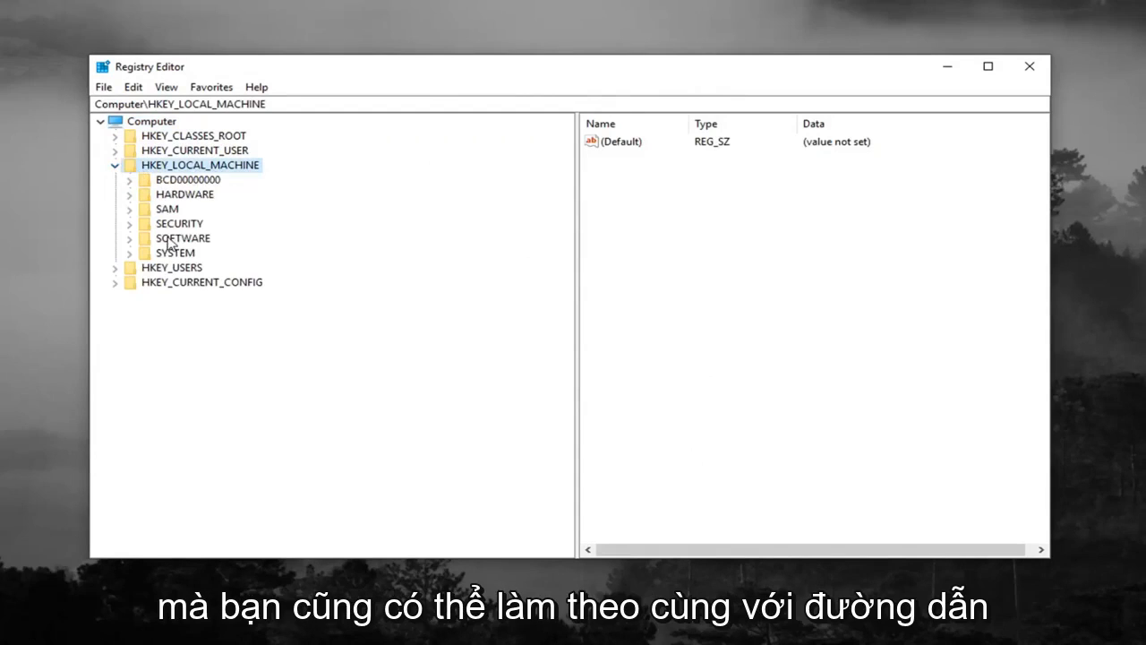
mouse_move(97, 93)
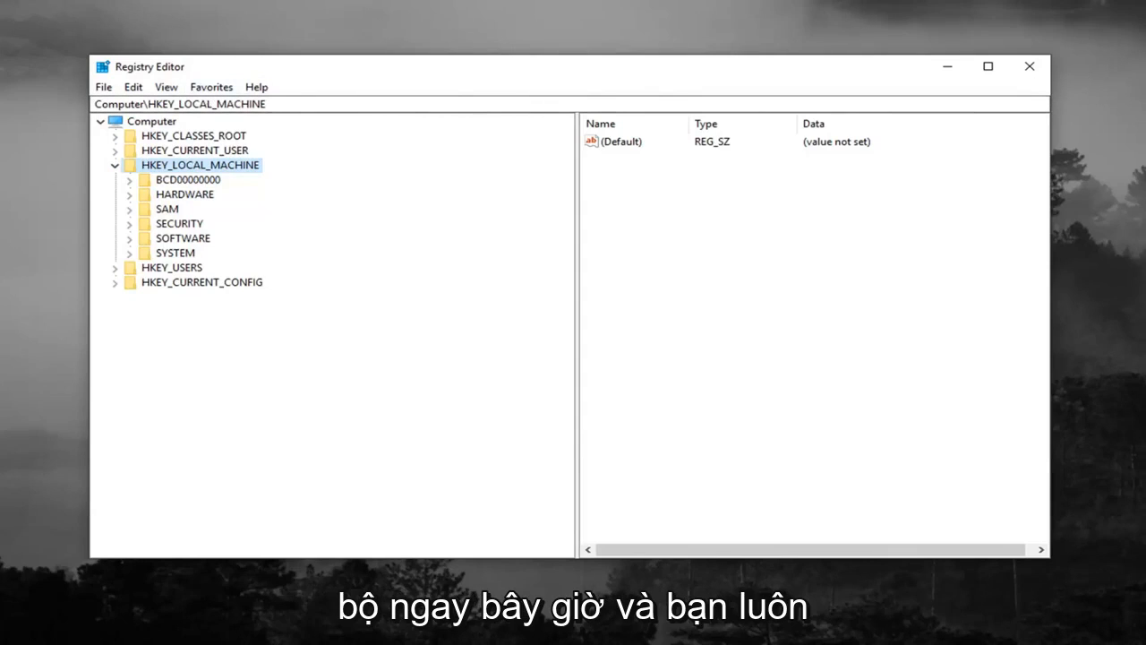
mouse_move(197, 194)
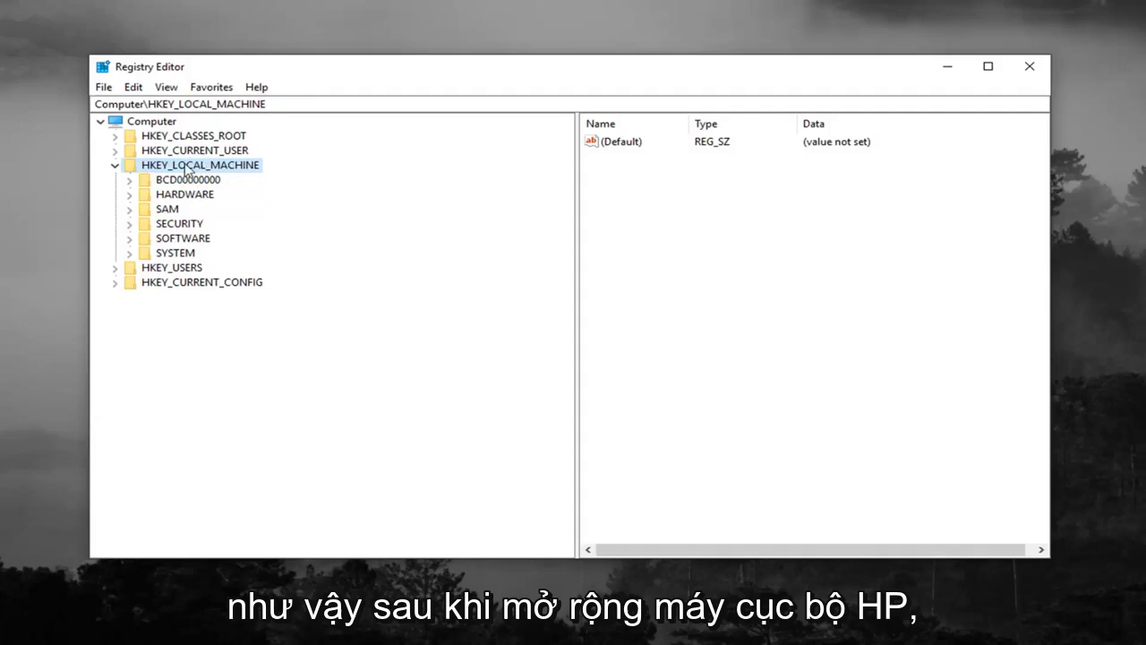
mouse_move(201, 192)
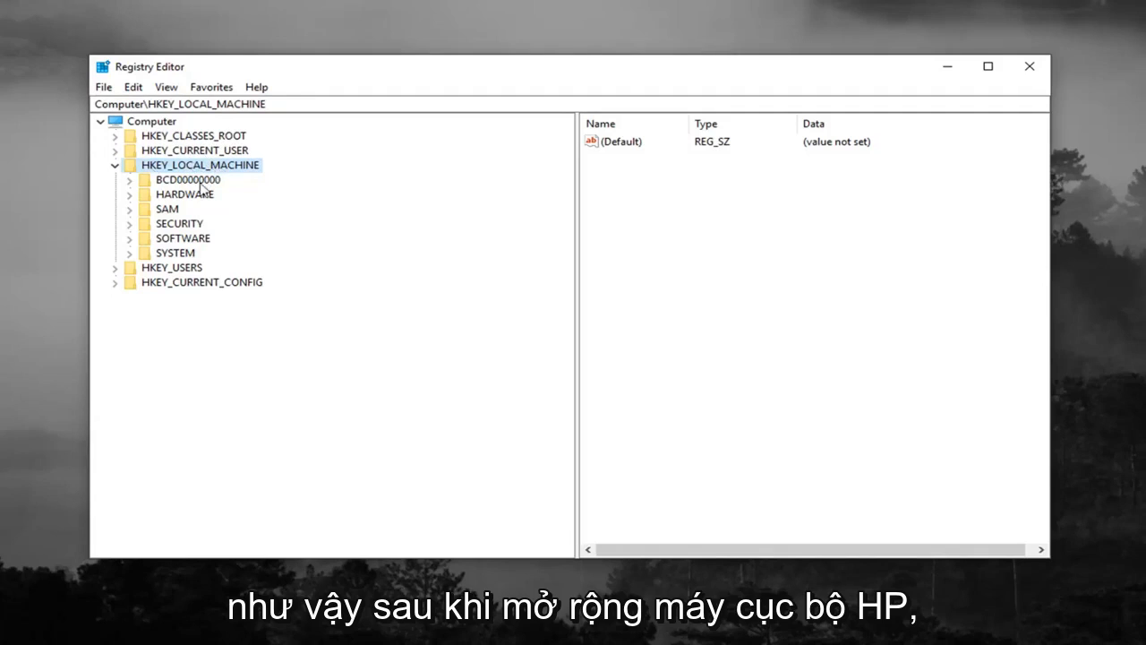
mouse_move(159, 260)
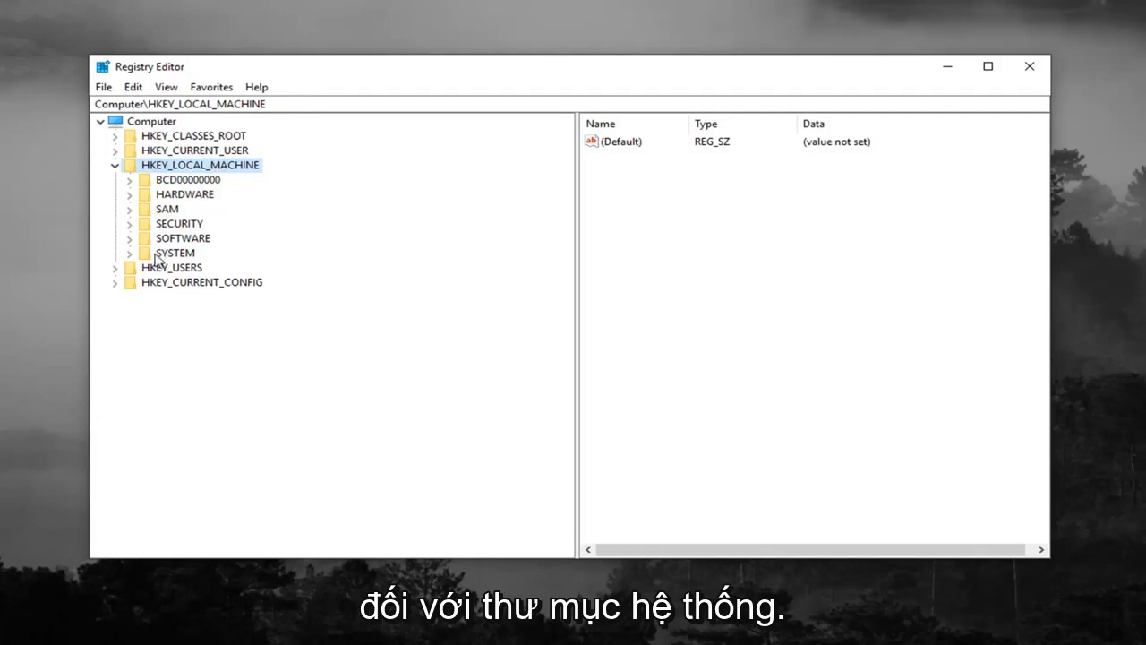
left_click(129, 253)
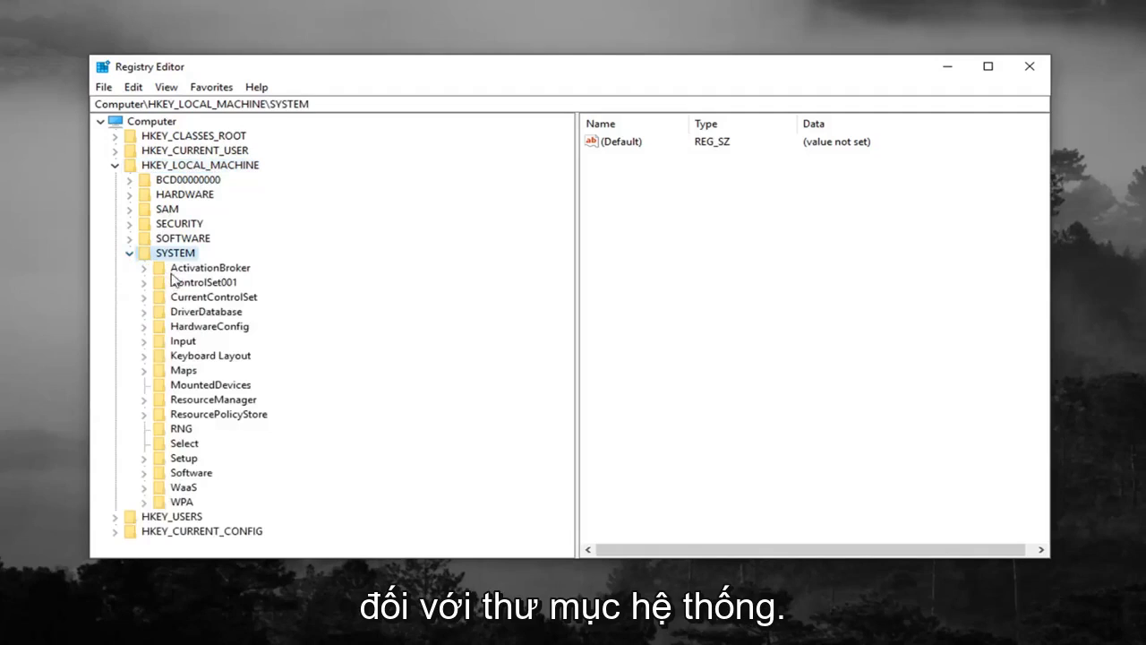
left_click(215, 298)
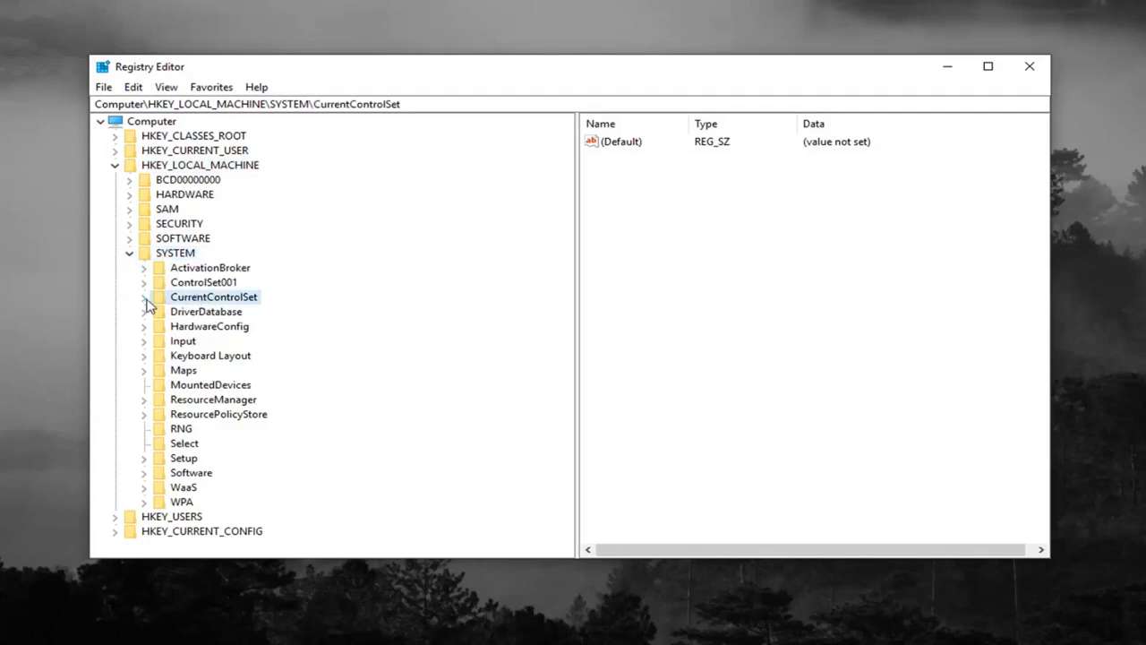
left_click(143, 297)
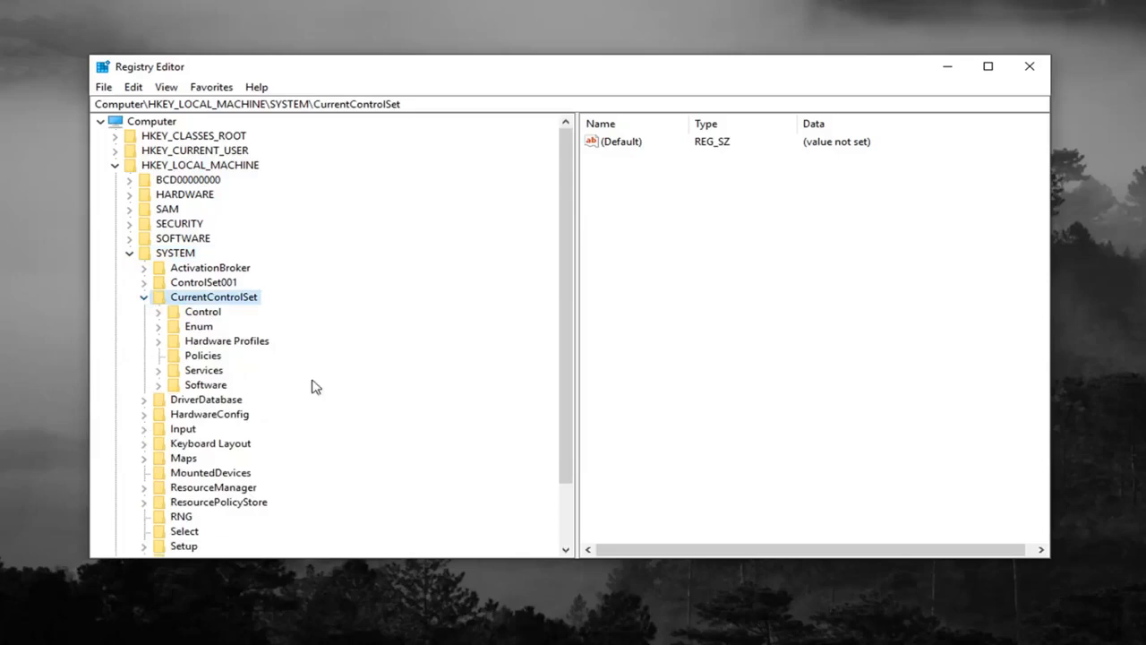
left_click(202, 312)
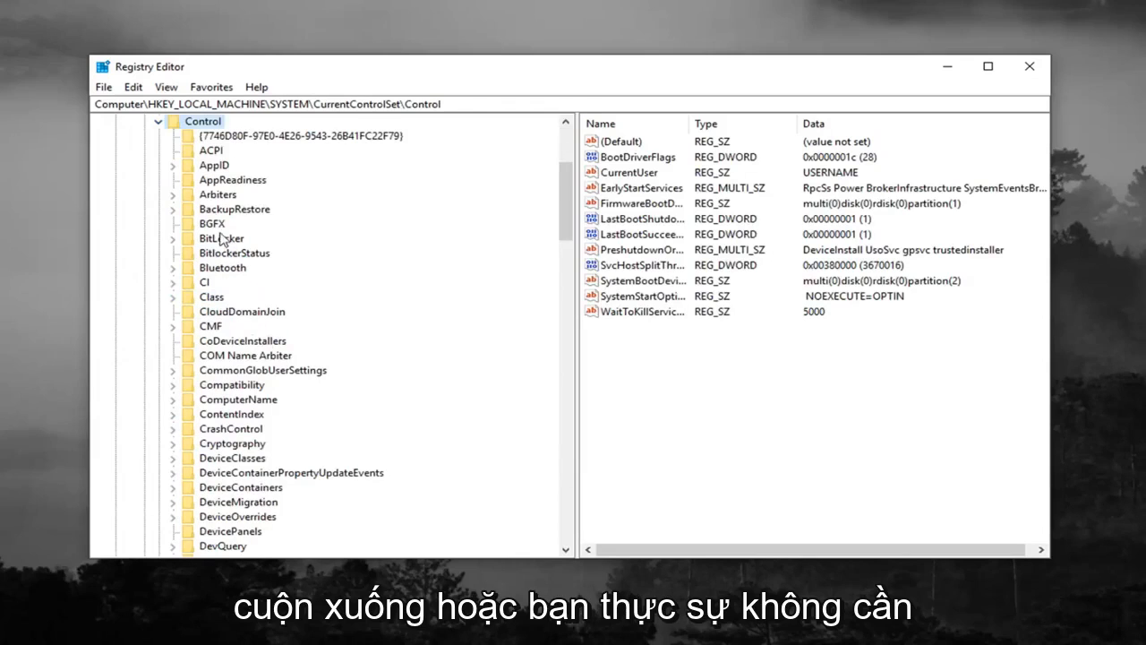
left_click(212, 297)
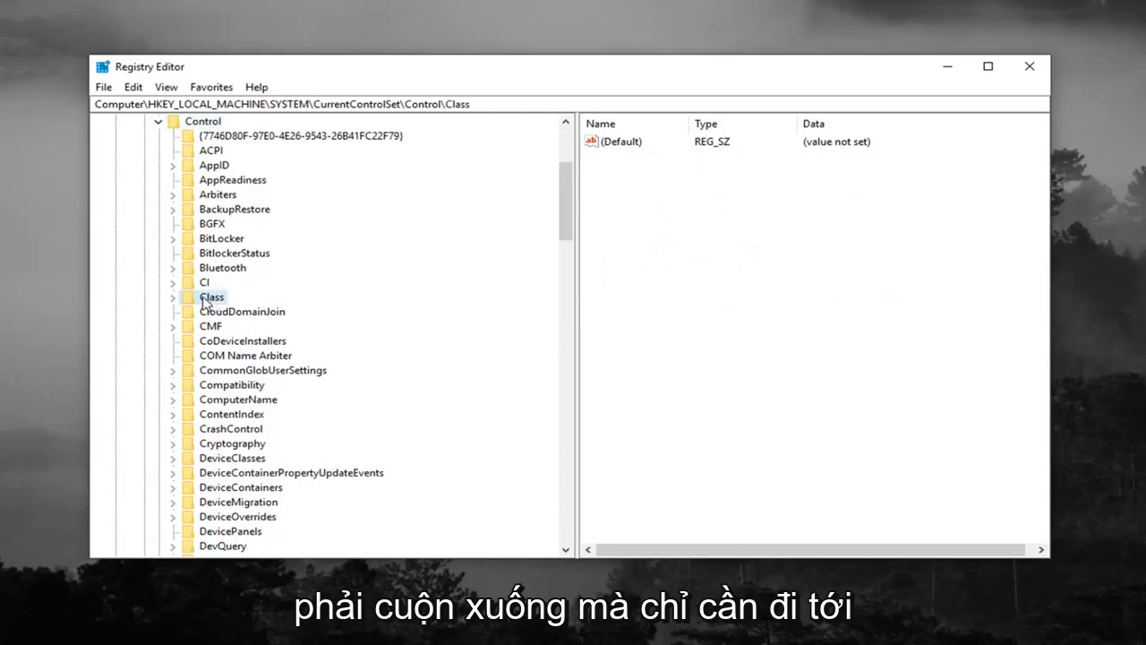
double_click(211, 297)
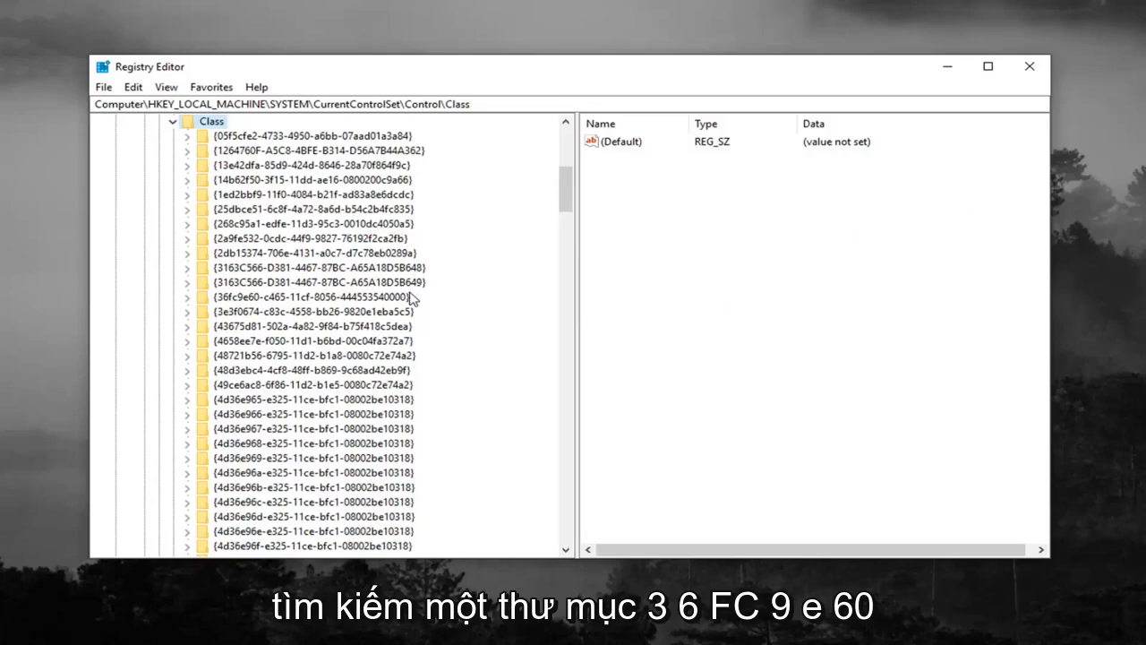
mouse_move(409, 335)
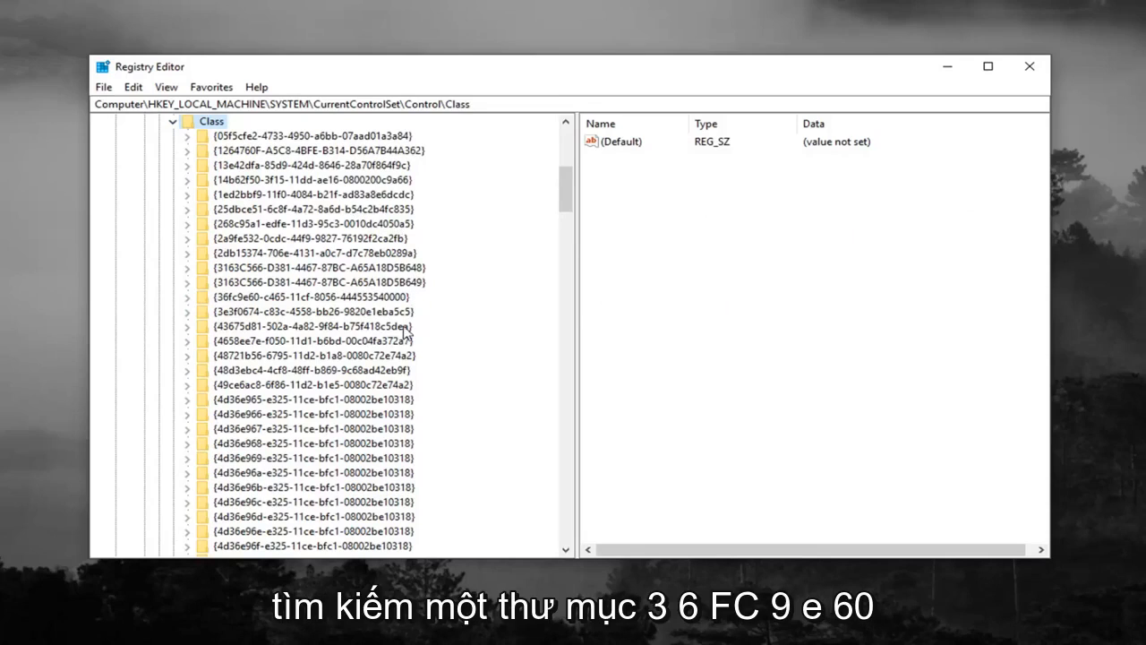
left_click(308, 298)
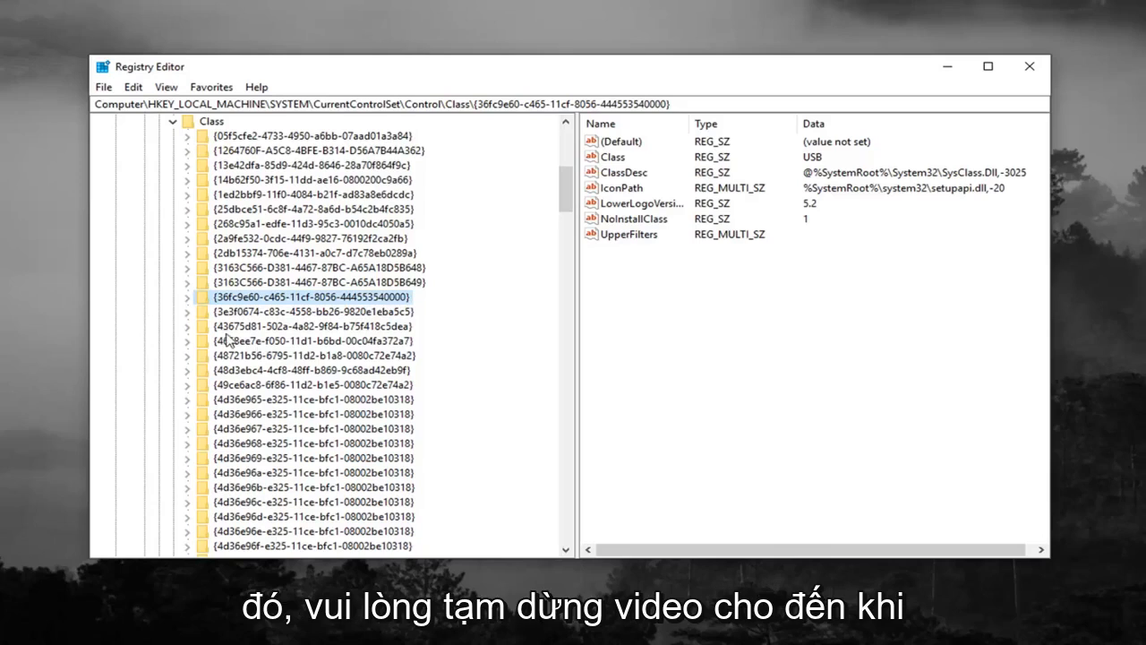
mouse_move(255, 319)
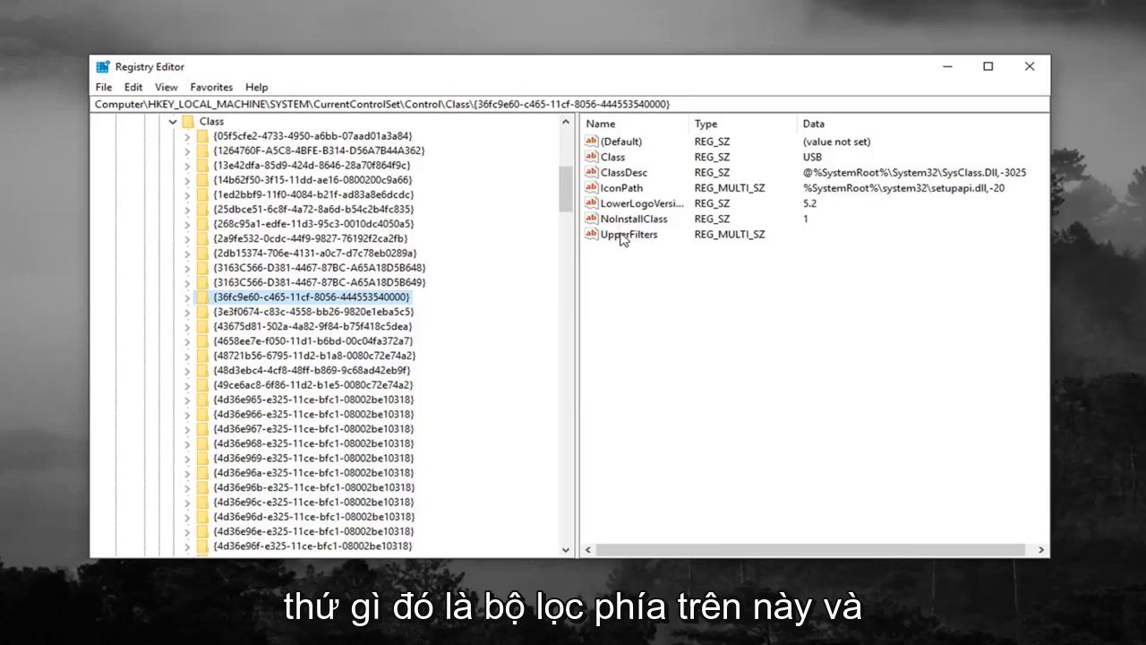
- Delete the UpperFilters value, confirm, and close Registry Editor
right_click(628, 233)
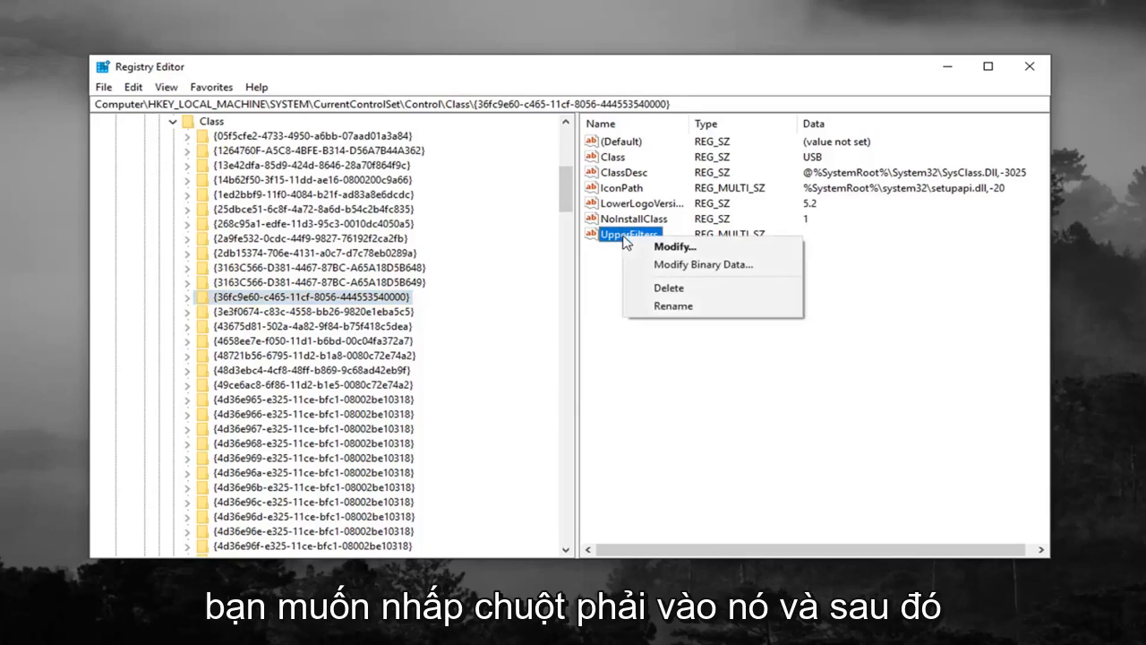
left_click(670, 287)
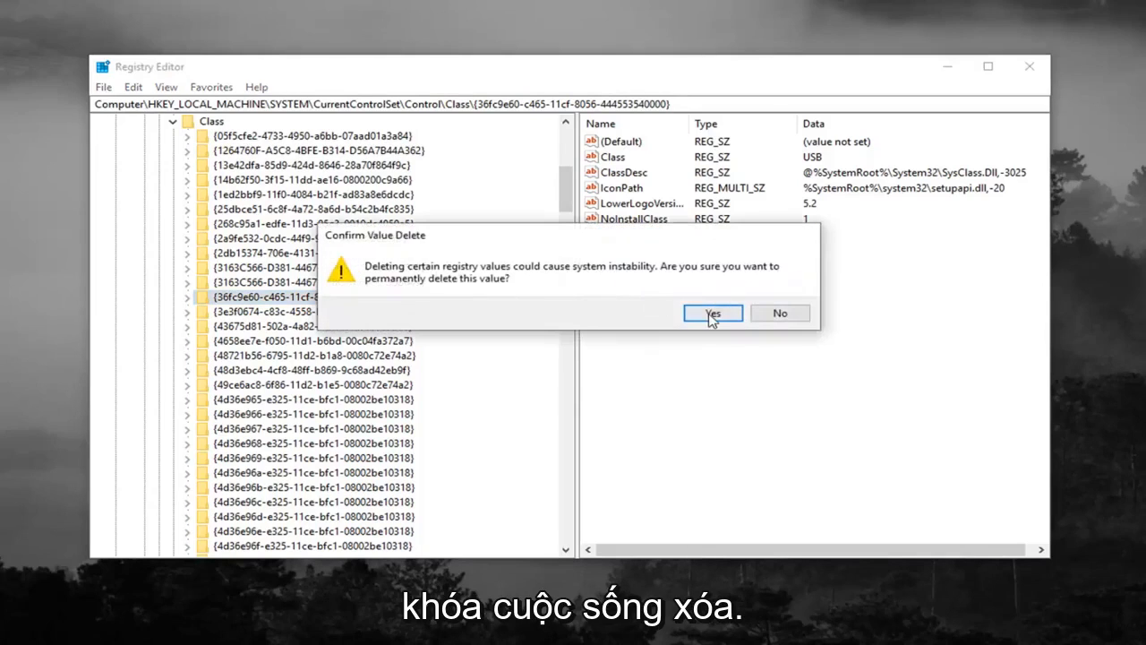
left_click(713, 312)
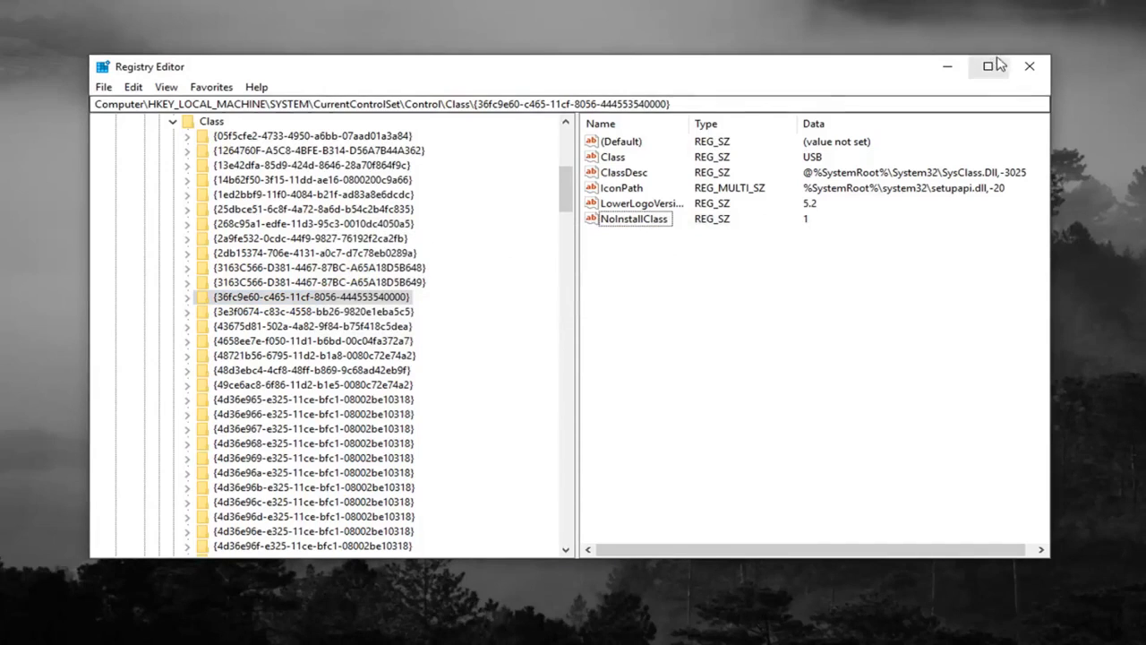
left_click(1028, 67)
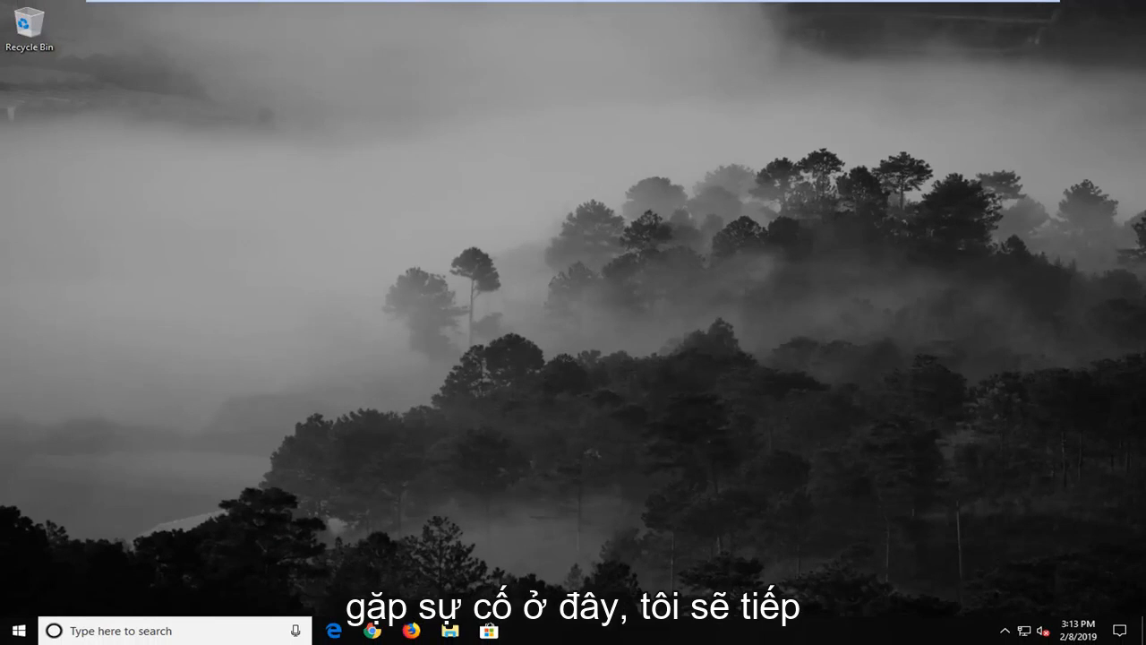
- Search the Start menu for 'device m' and launch Device Manager
left_click(15, 631)
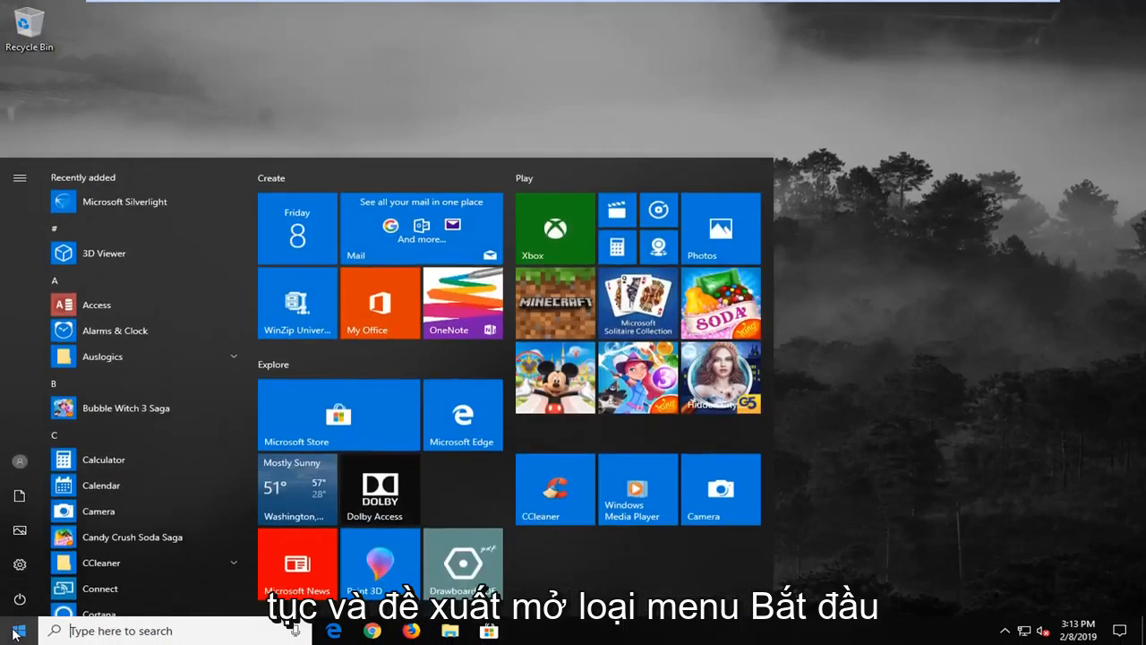
type("device manager")
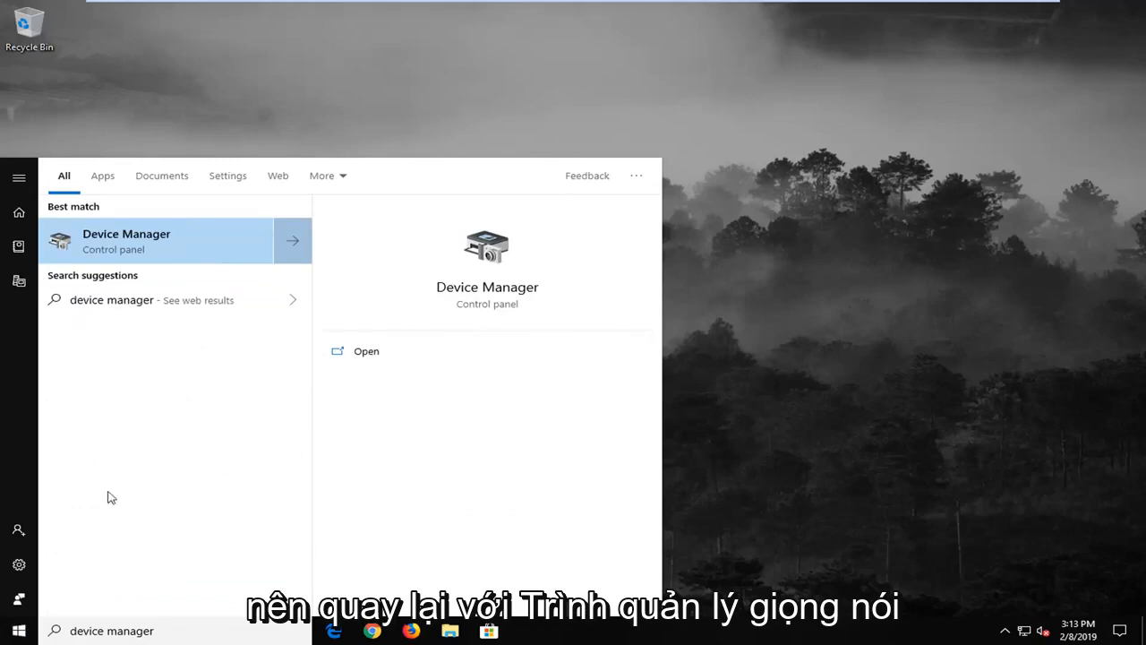
left_click(126, 240)
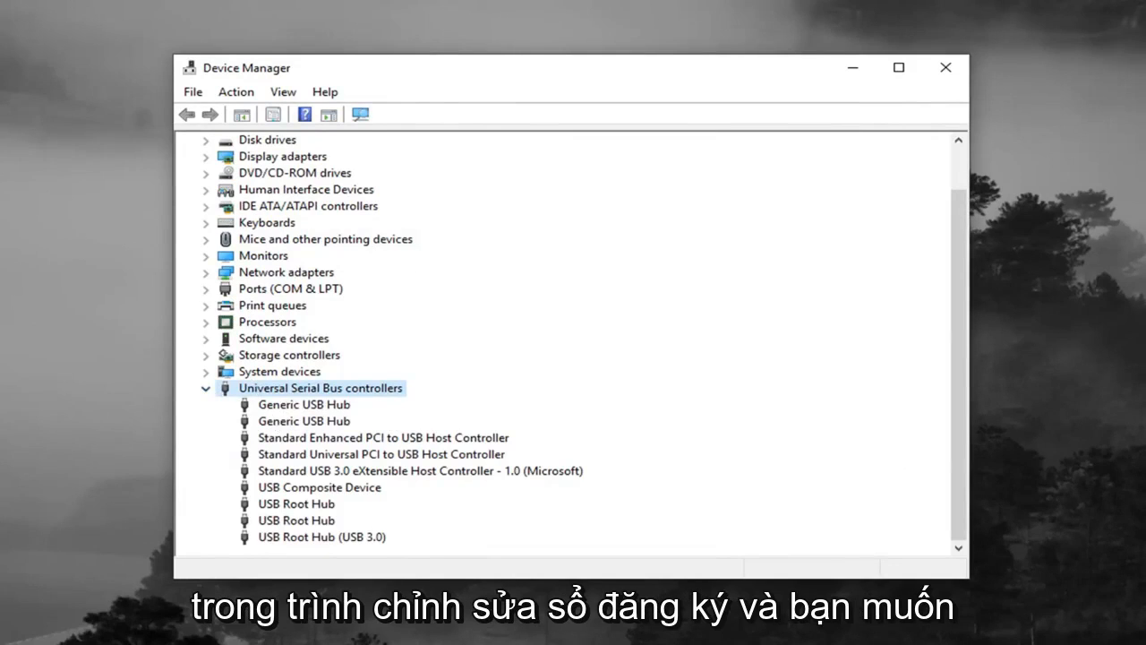
- Uninstall the Standard Enhanced and Standard Universal PCI to USB Host Controllers
left_click(383, 437)
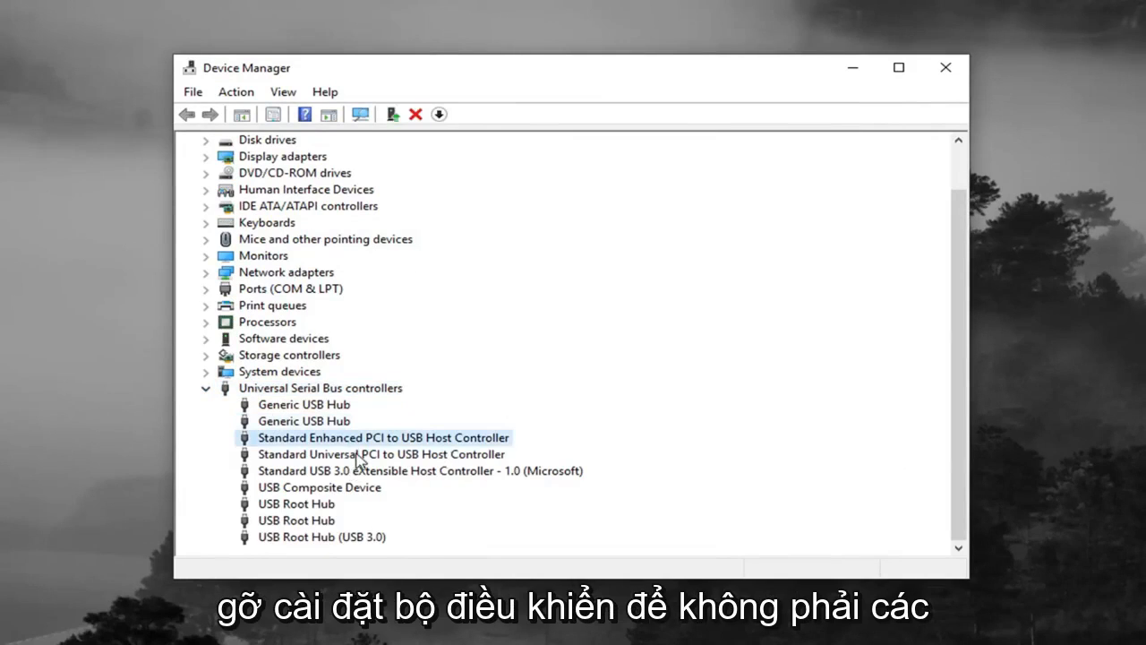
left_click(296, 520)
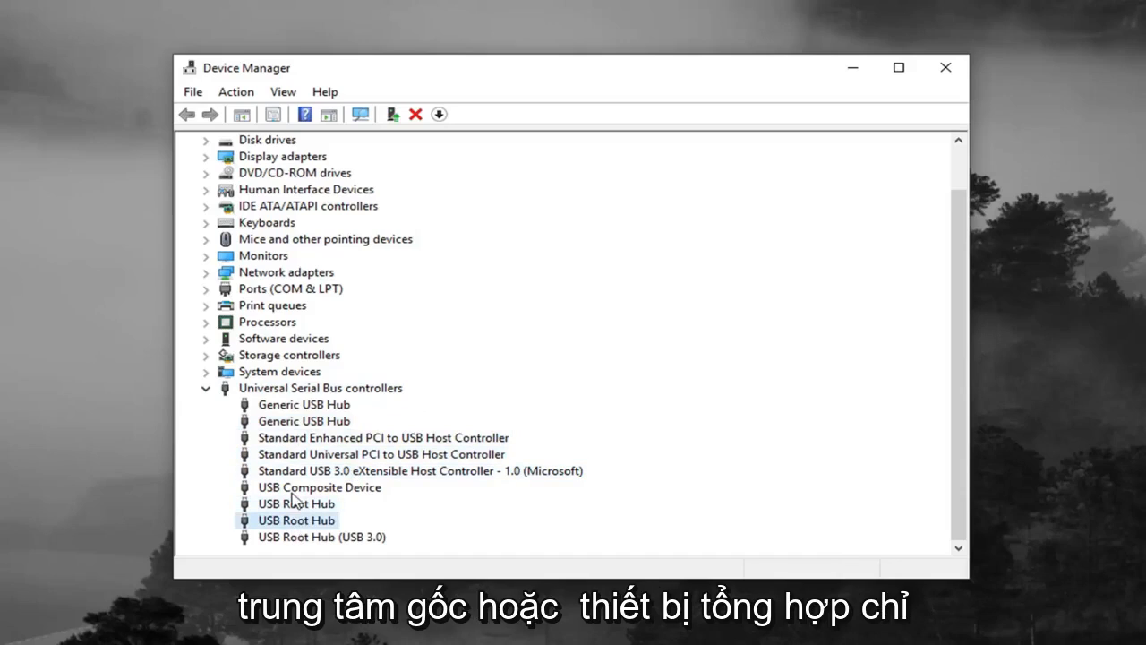
left_click(304, 421)
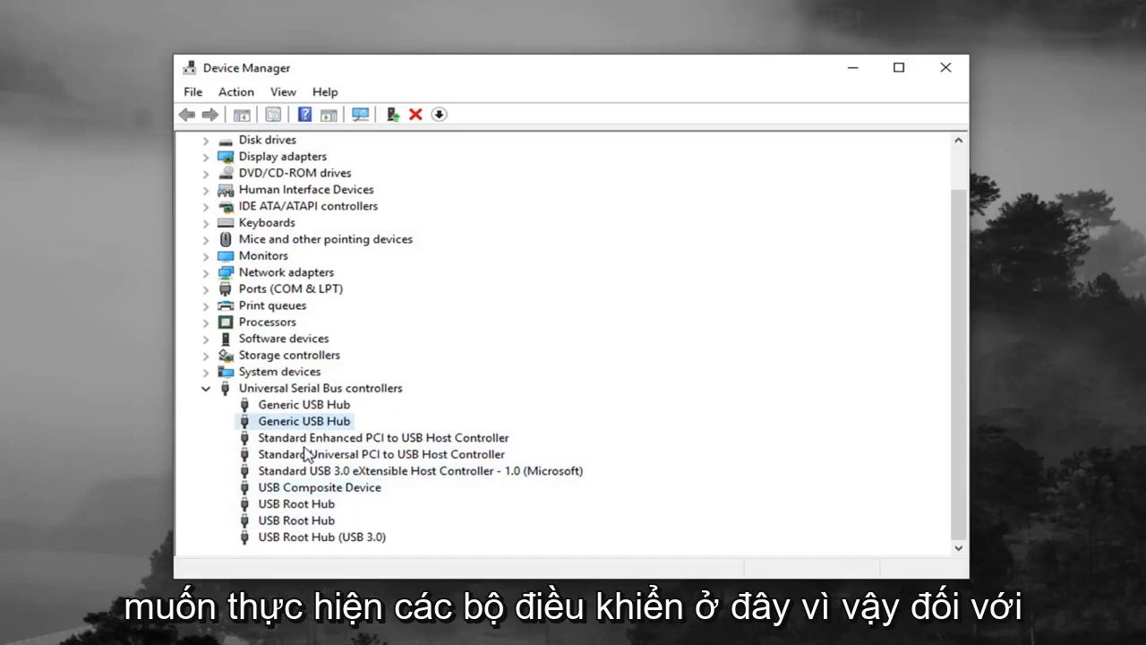
left_click(383, 437)
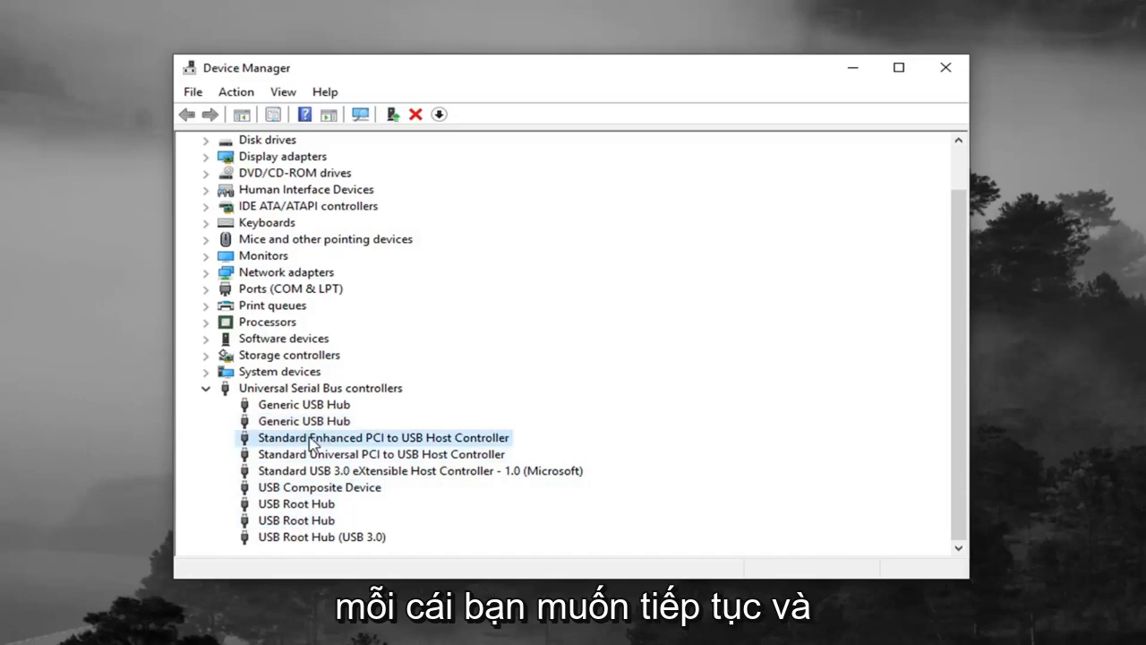
right_click(383, 437)
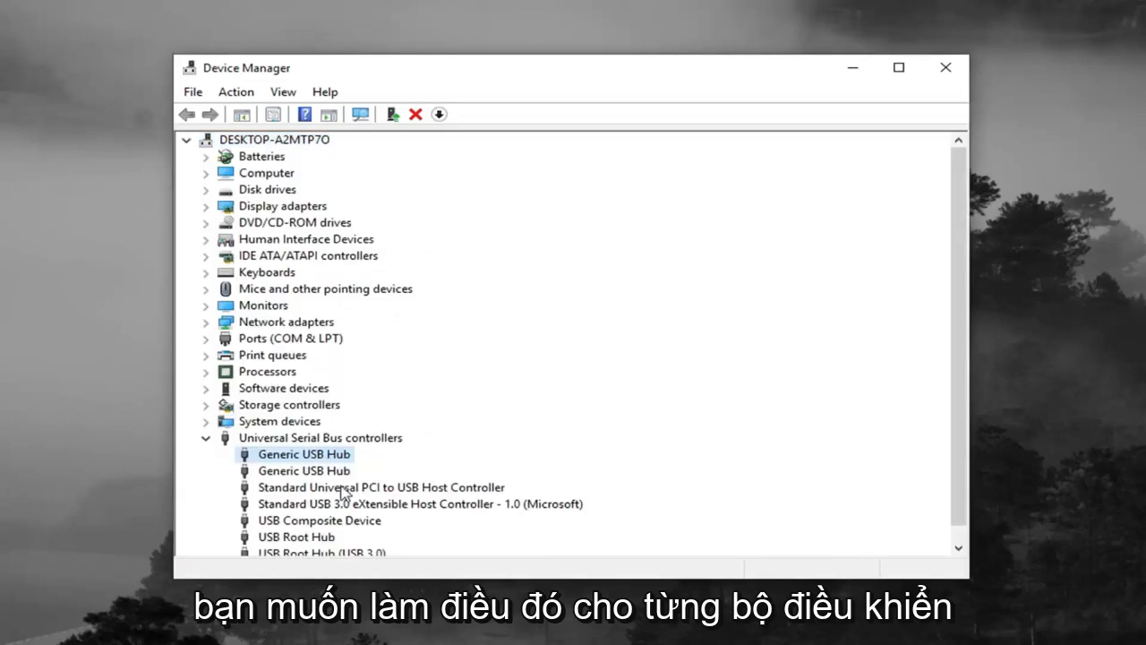
right_click(380, 487)
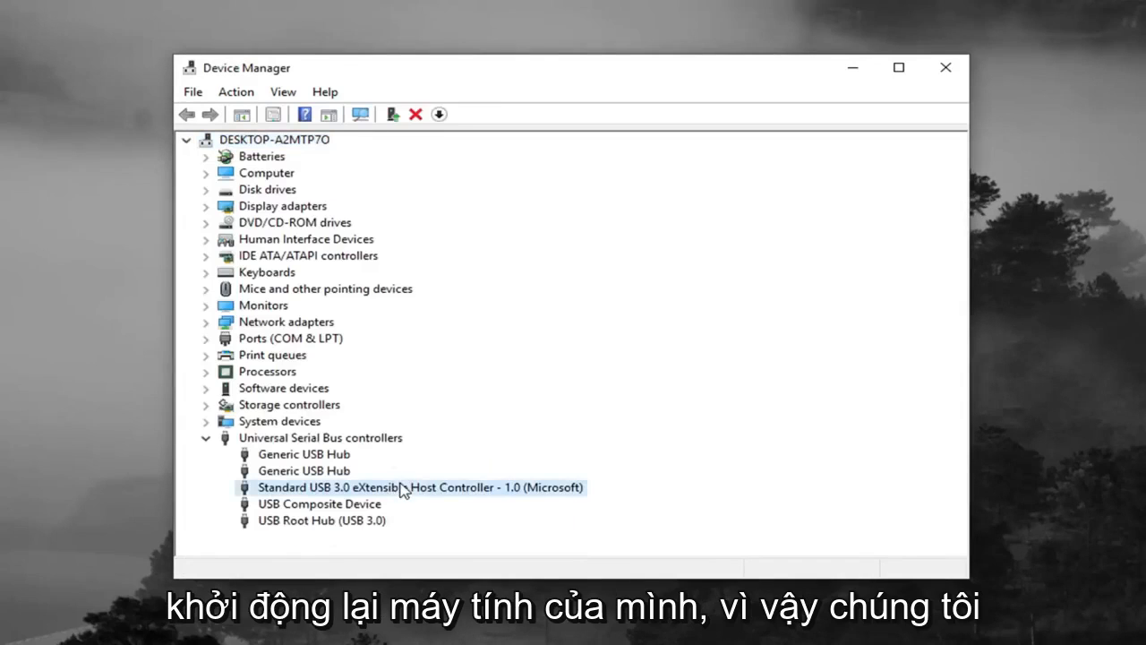
- Uninstall the Standard USB 3.0 eXtensible Host Controller and confirm
left_click(416, 114)
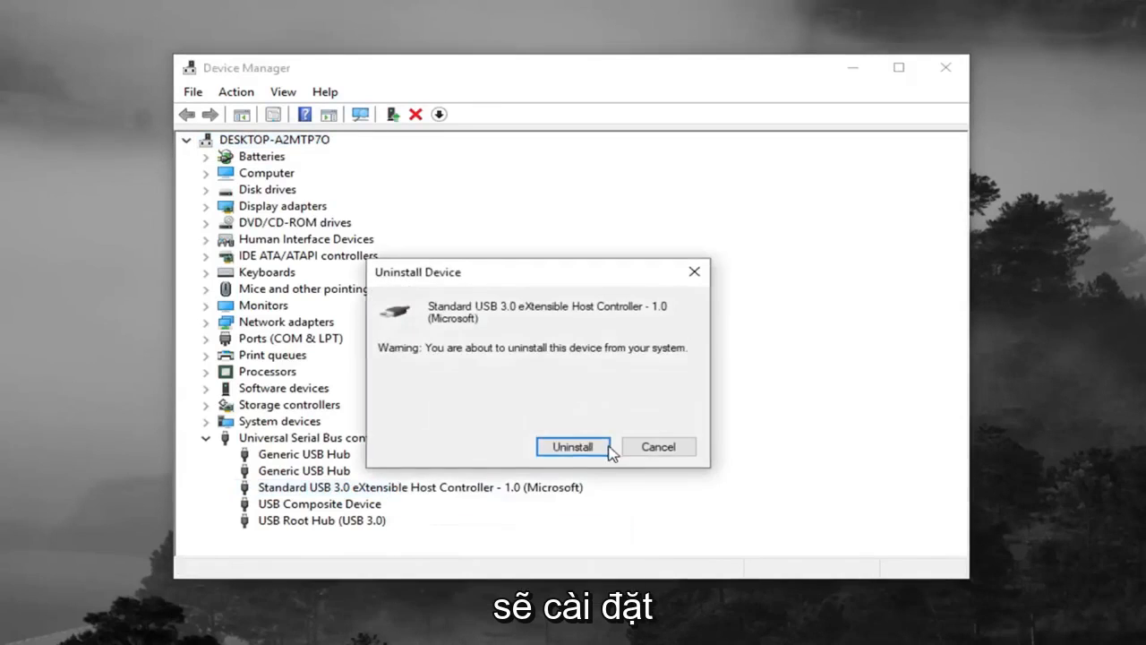
left_click(573, 446)
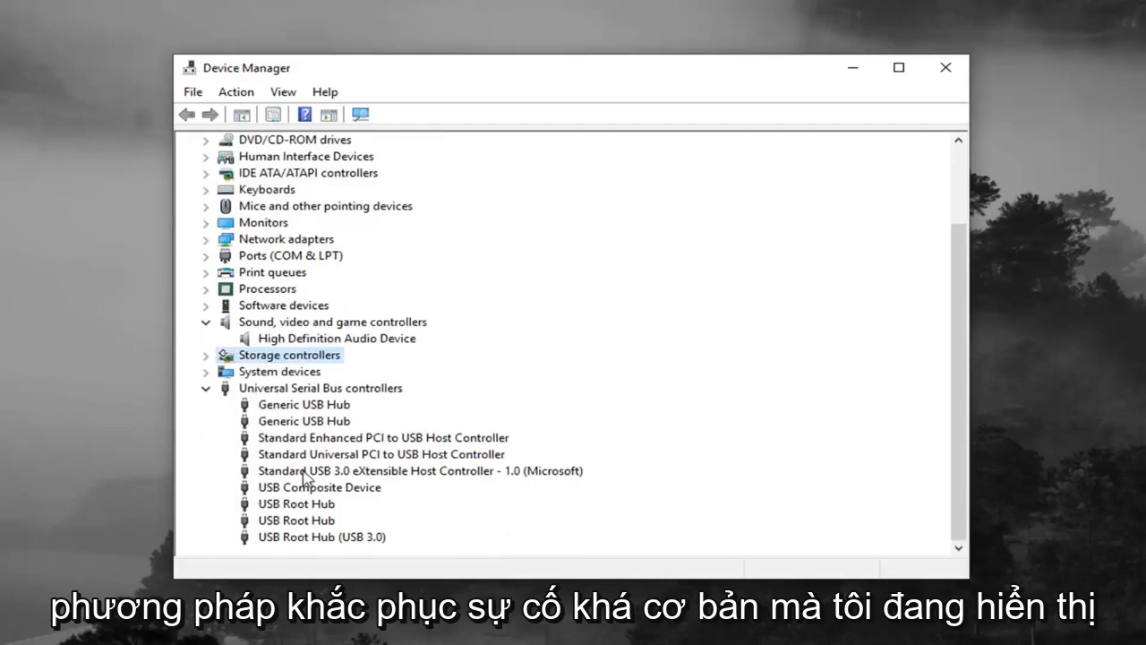
mouse_move(201, 394)
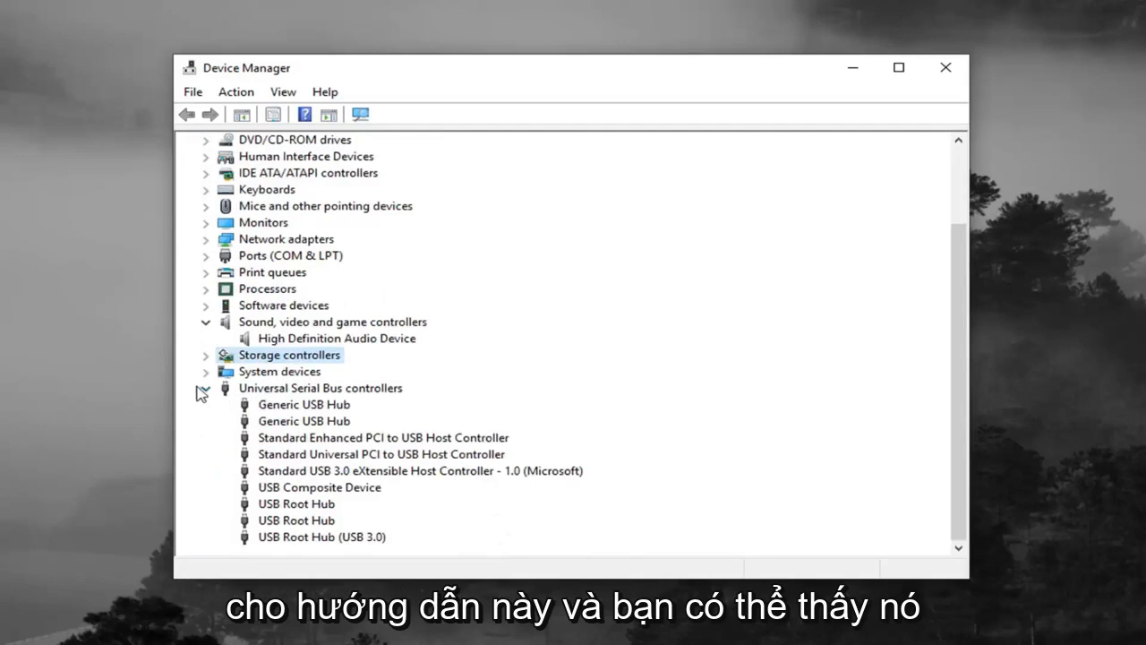
mouse_move(277, 431)
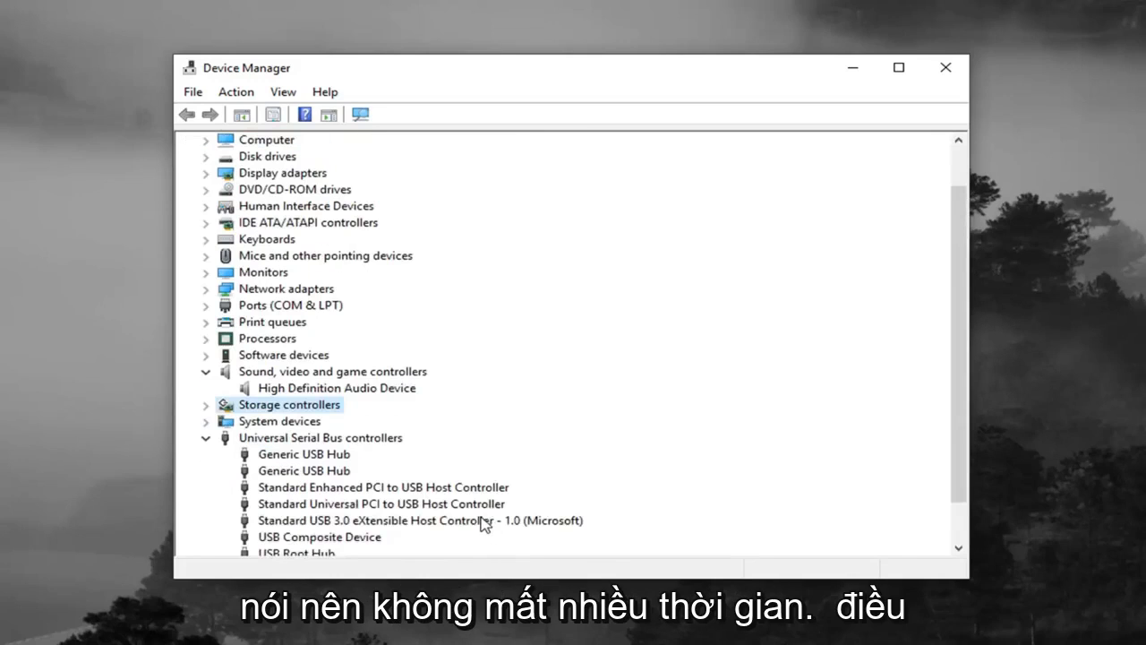
mouse_move(408, 520)
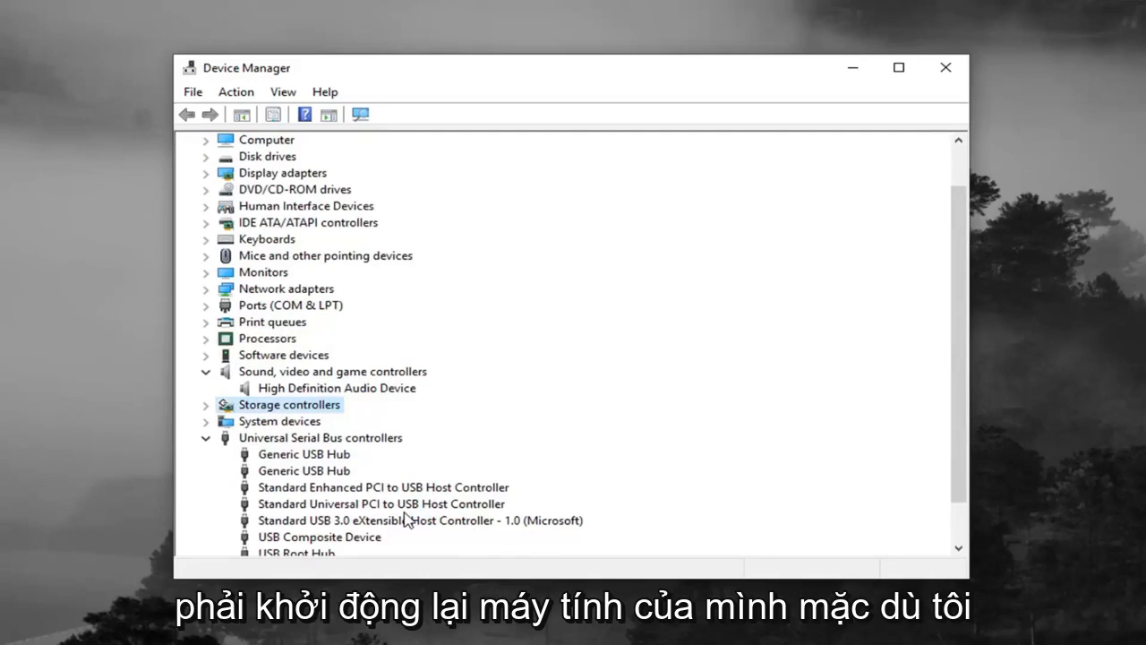
mouse_move(405, 502)
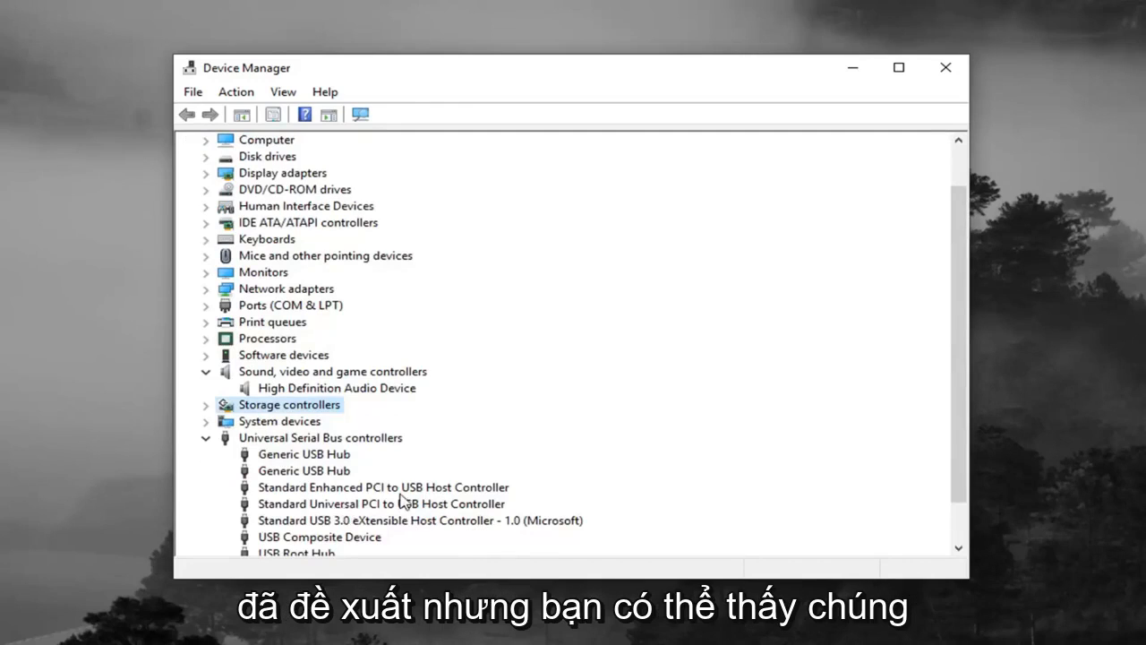
left_click(421, 520)
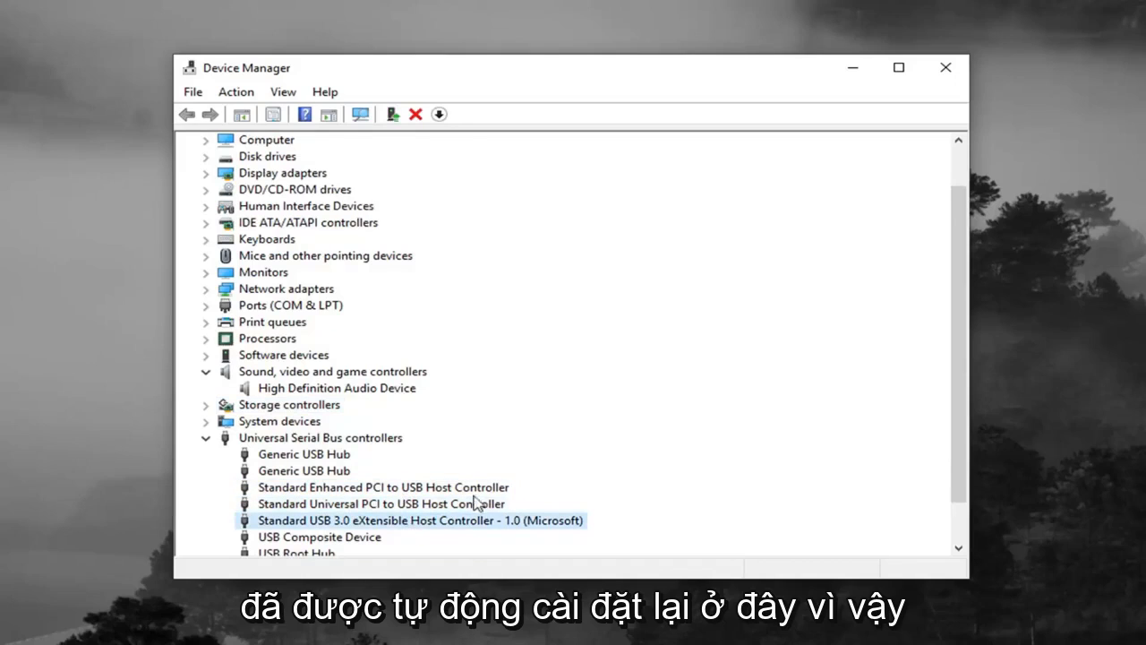